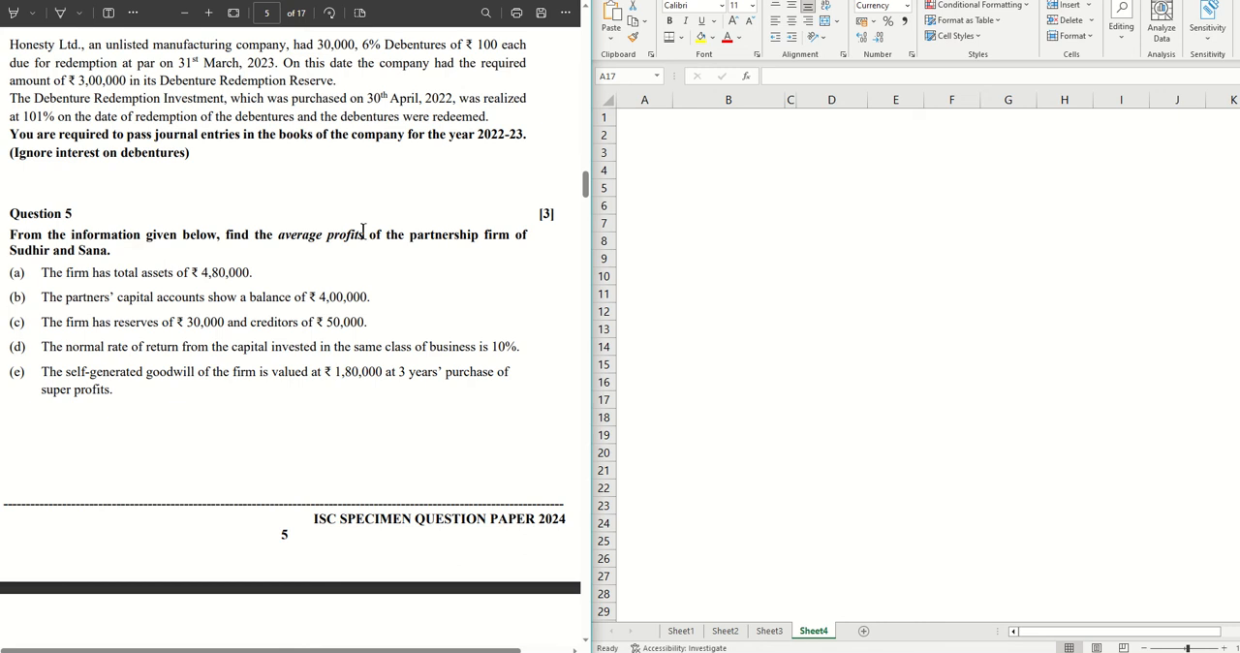
{"action": "mouse_move", "coordinate": [300, 327]}
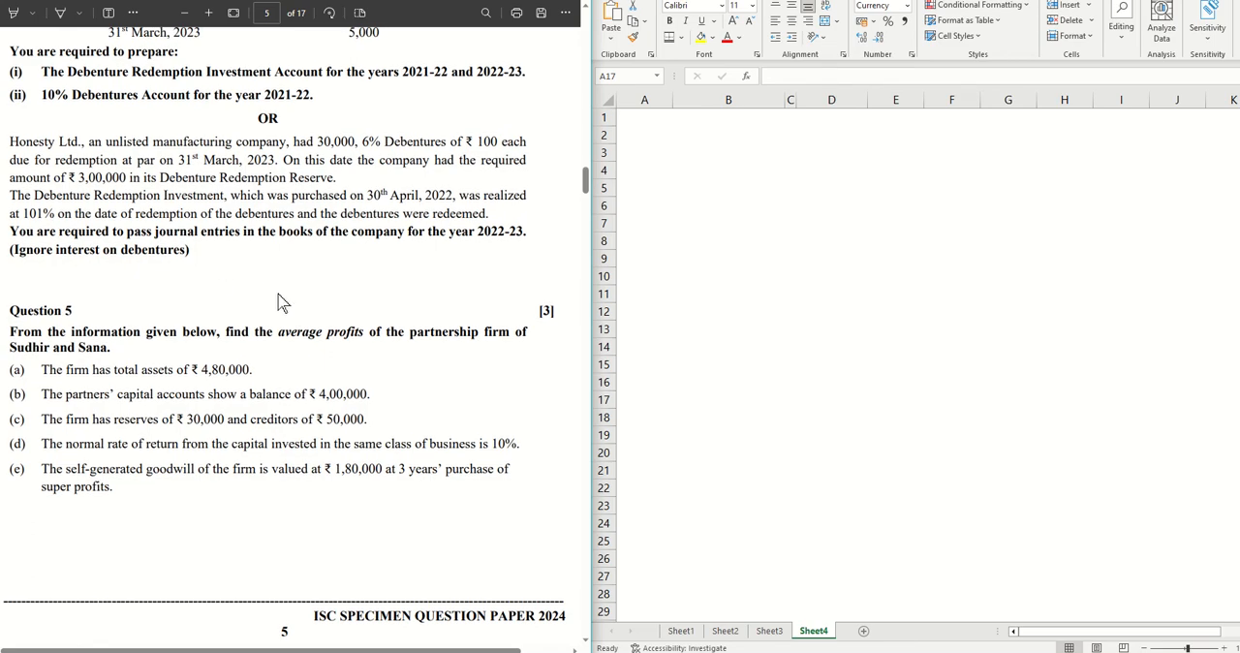
Step: Read through Question 5, highlighting the heading and the normal rate of return statement
{"action": "scroll", "scroll_direction": "down", "scroll_amount": 3}
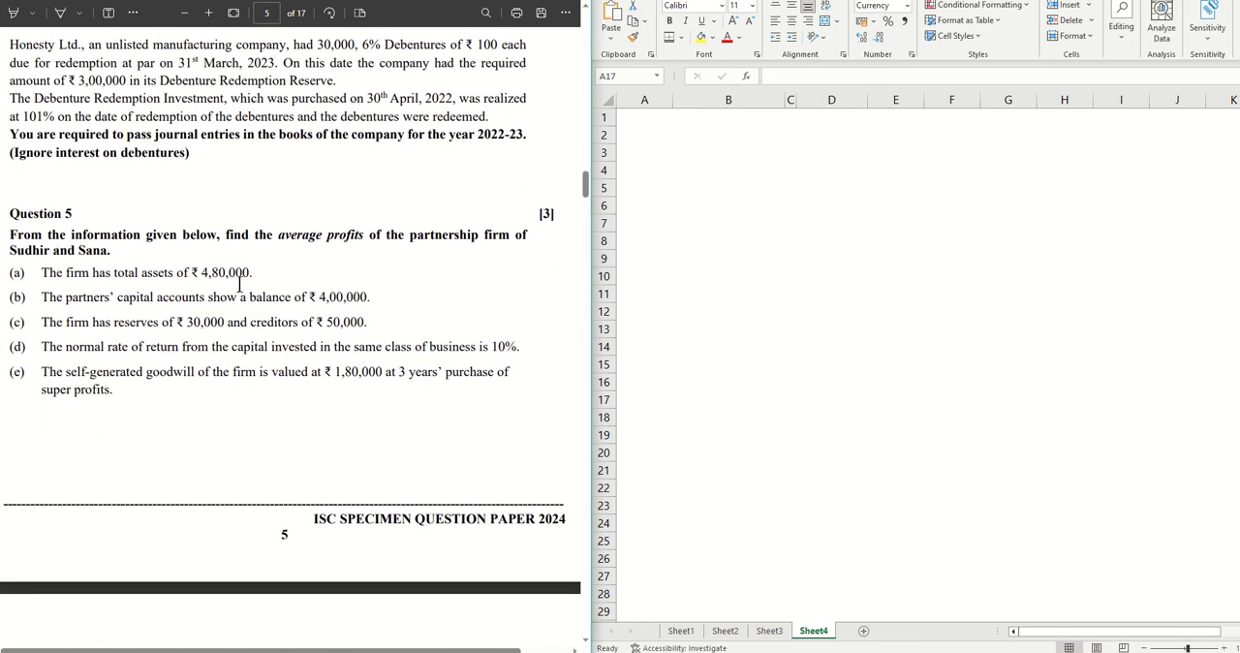
{"action": "double_click", "coordinate": [39, 213]}
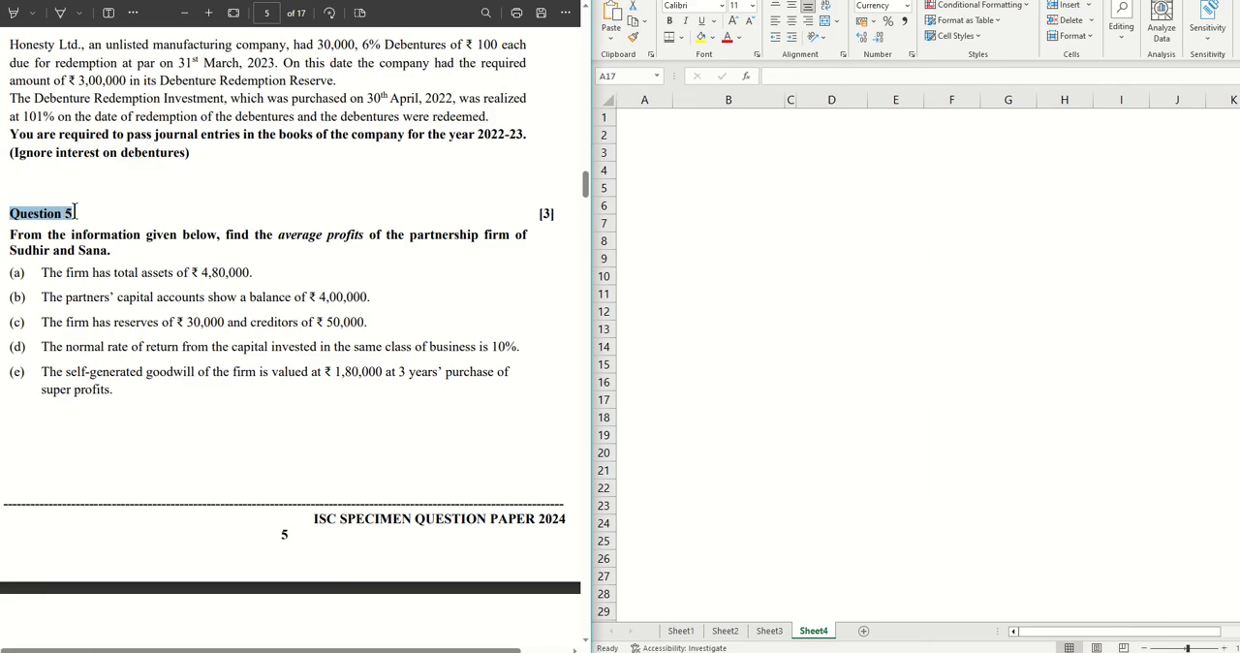
{"action": "left_click", "coordinate": [272, 280]}
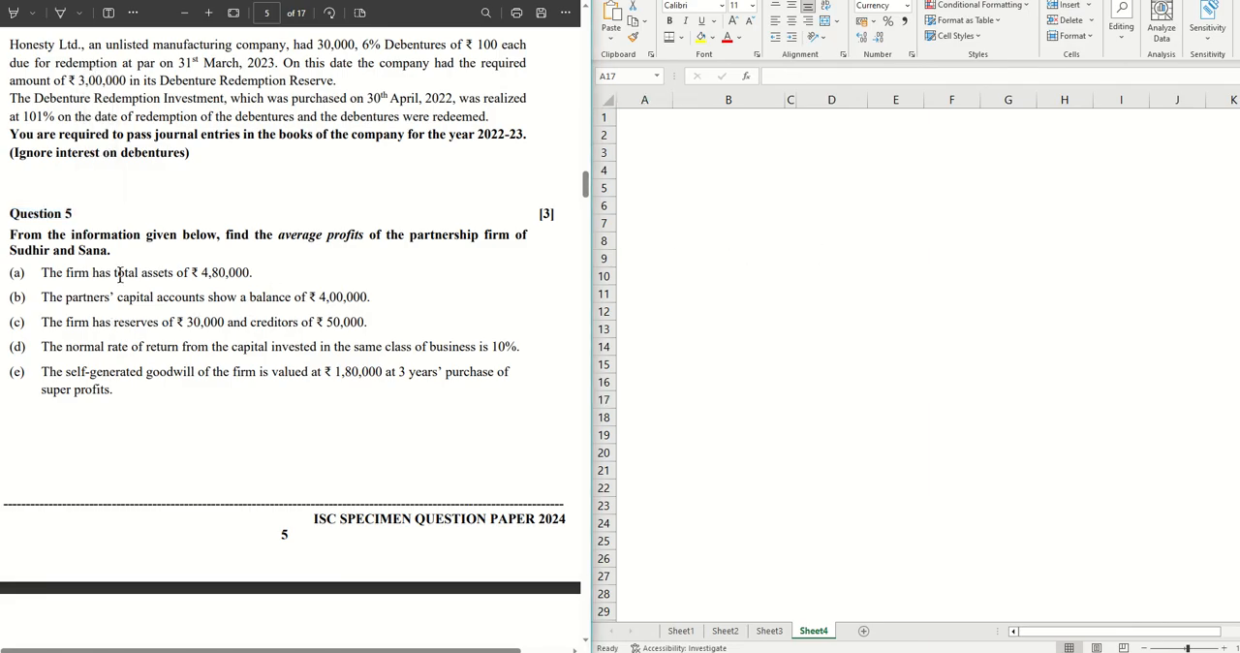
{"action": "left_click_drag", "start_coordinate": [225, 235], "coordinate": [363, 234]}
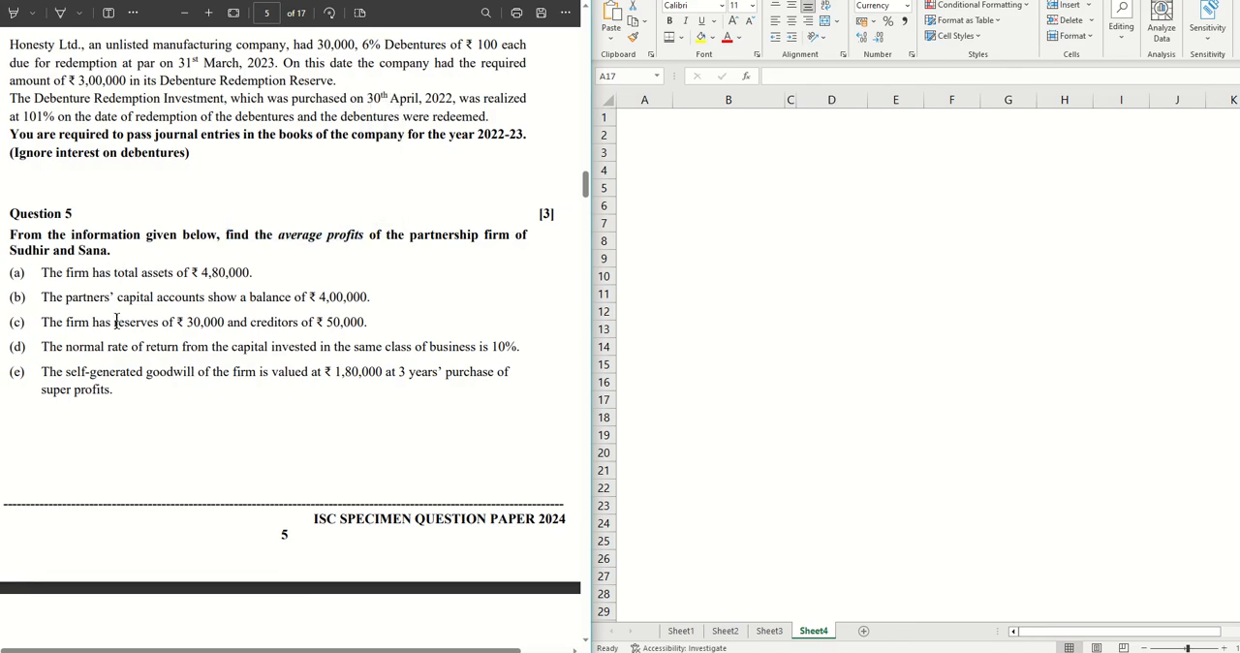
{"action": "scroll", "scroll_direction": "down", "scroll_amount": 3}
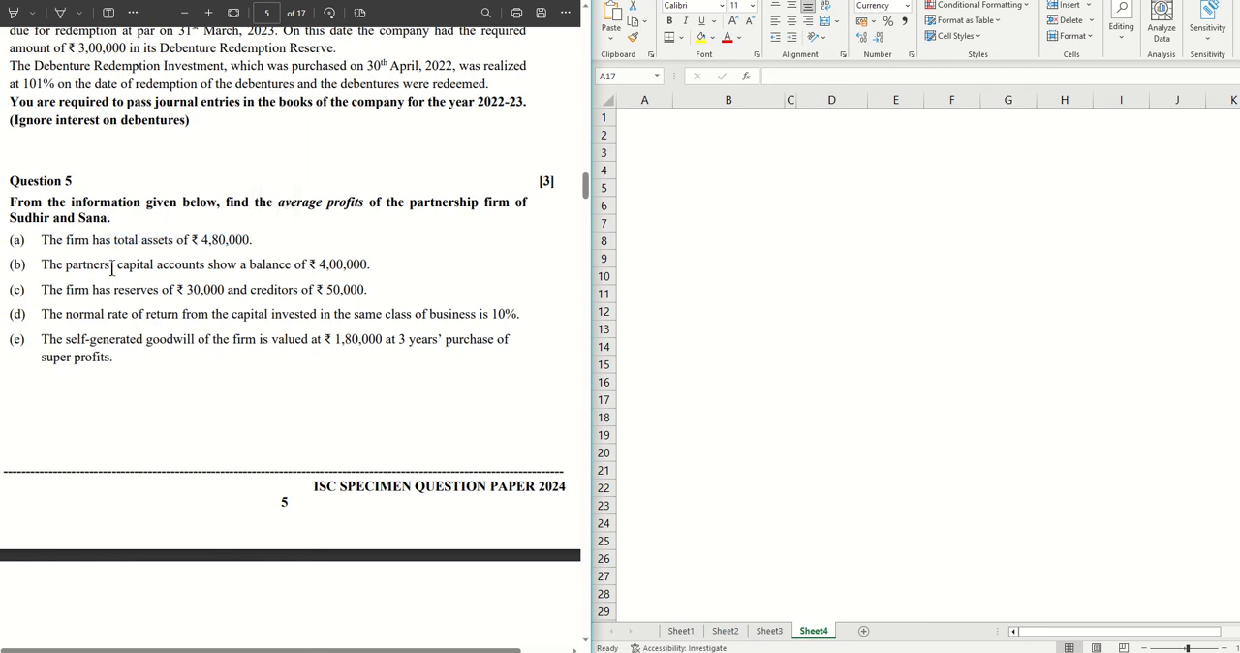
{"action": "left_click_drag", "start_coordinate": [83, 263], "coordinate": [368, 264]}
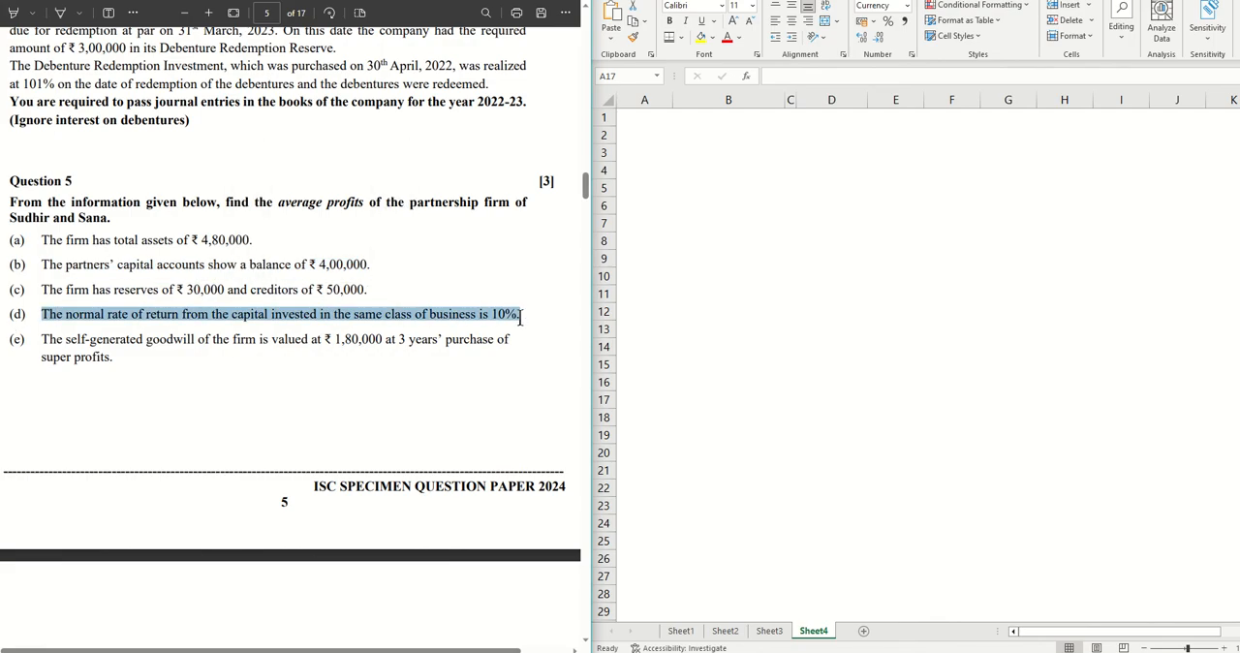
{"action": "left_click", "coordinate": [72, 339]}
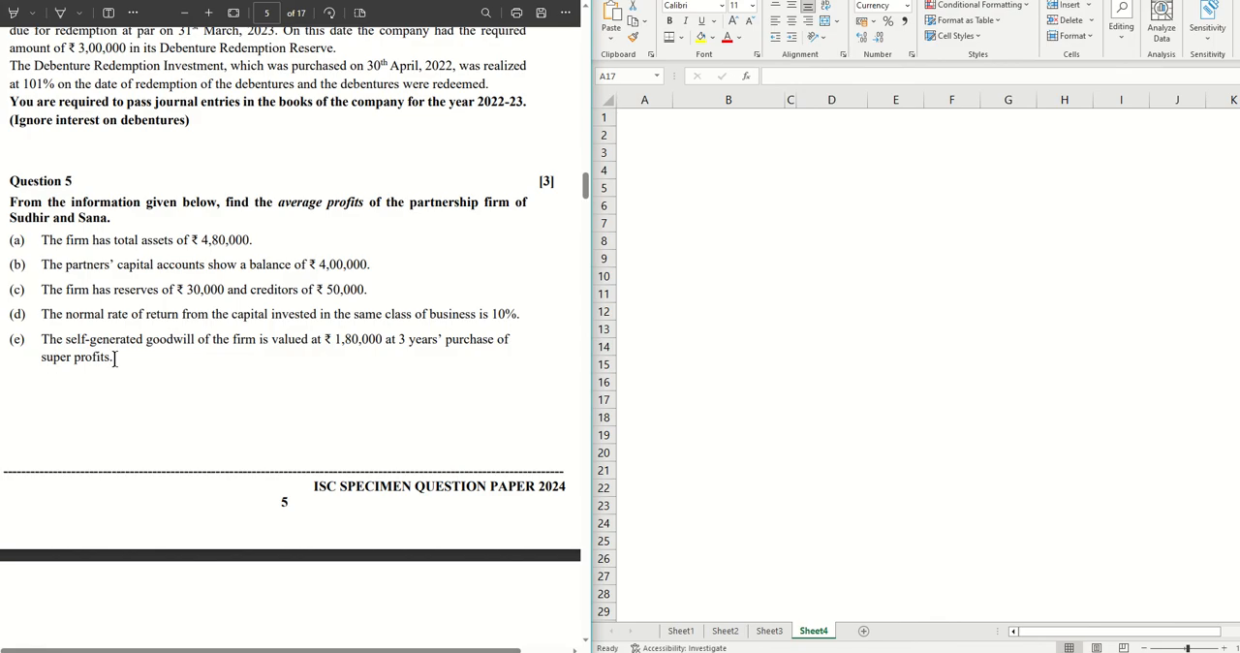
{"action": "mouse_move", "coordinate": [725, 296]}
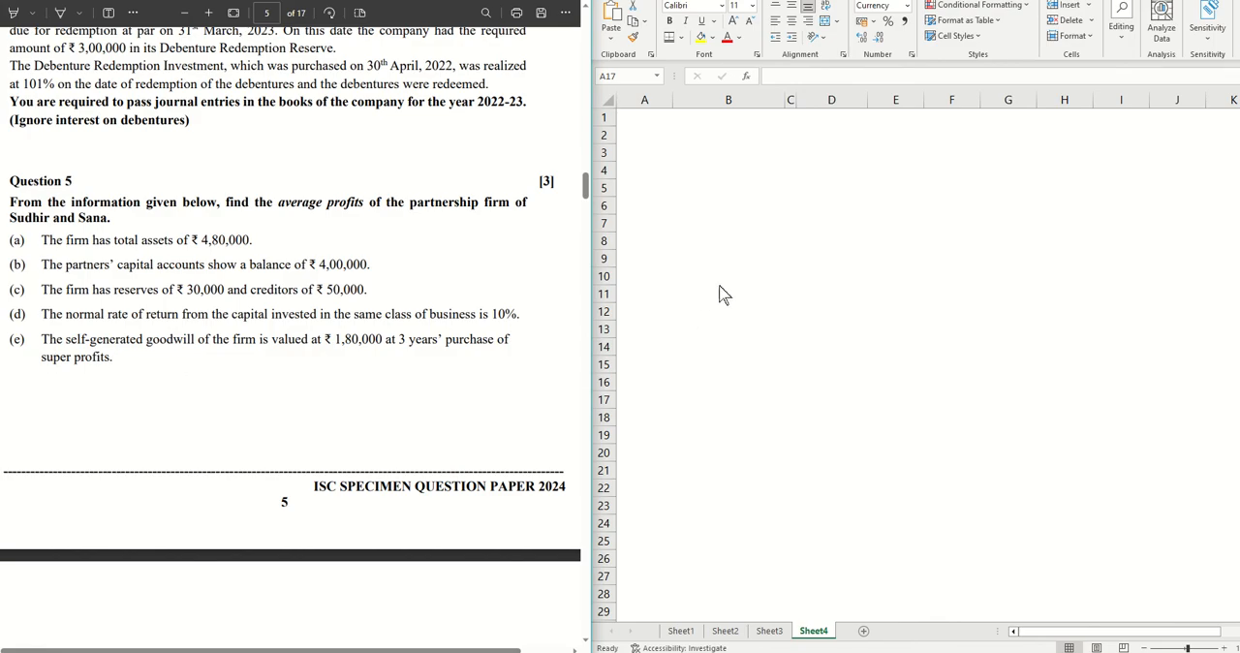
{"action": "left_click", "coordinate": [643, 399]}
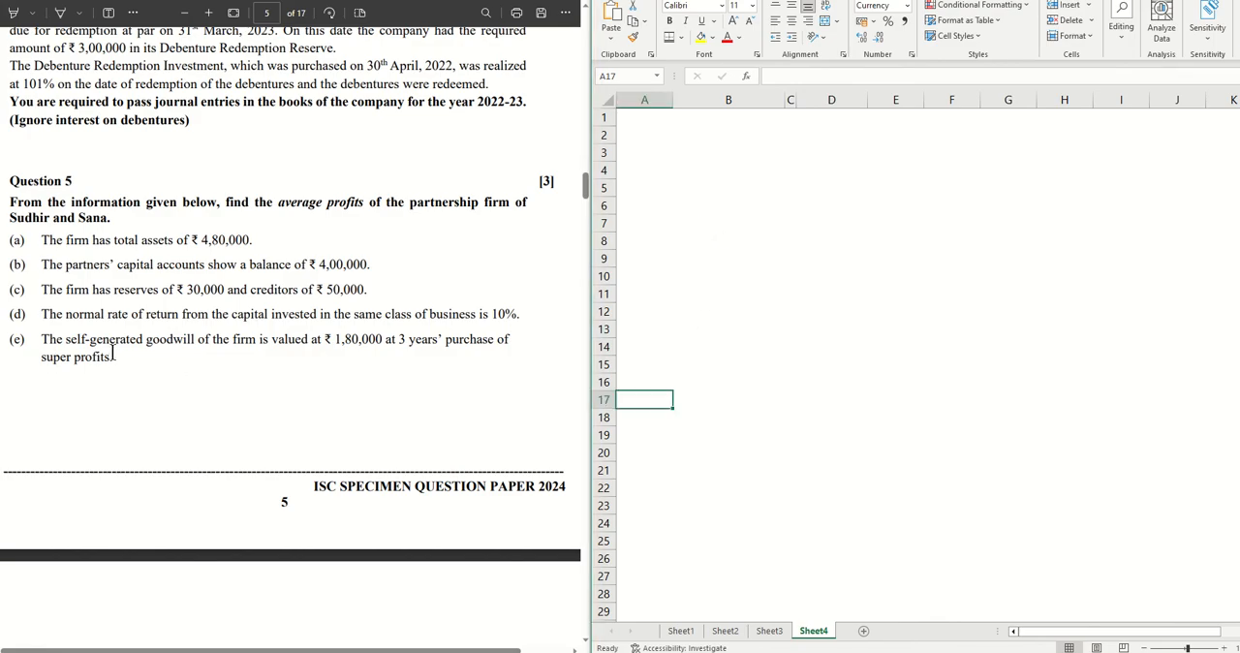
{"action": "left_click_drag", "start_coordinate": [42, 240], "coordinate": [113, 357]}
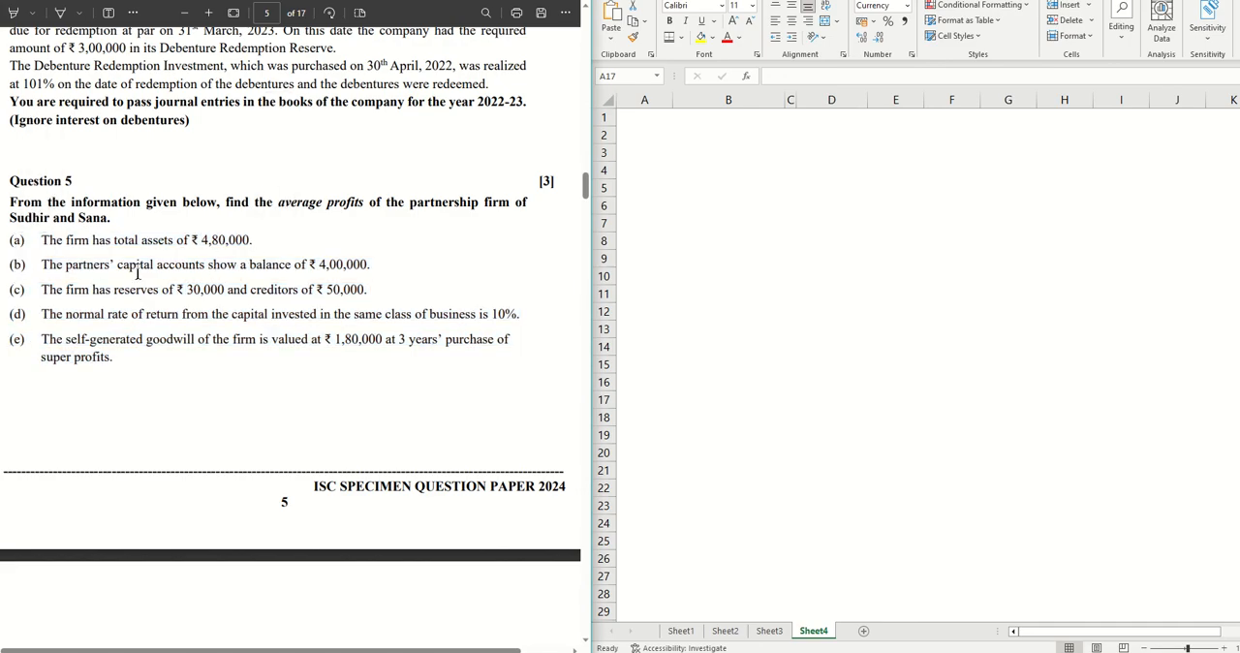
{"action": "left_click_drag", "start_coordinate": [117, 264], "coordinate": [280, 264]}
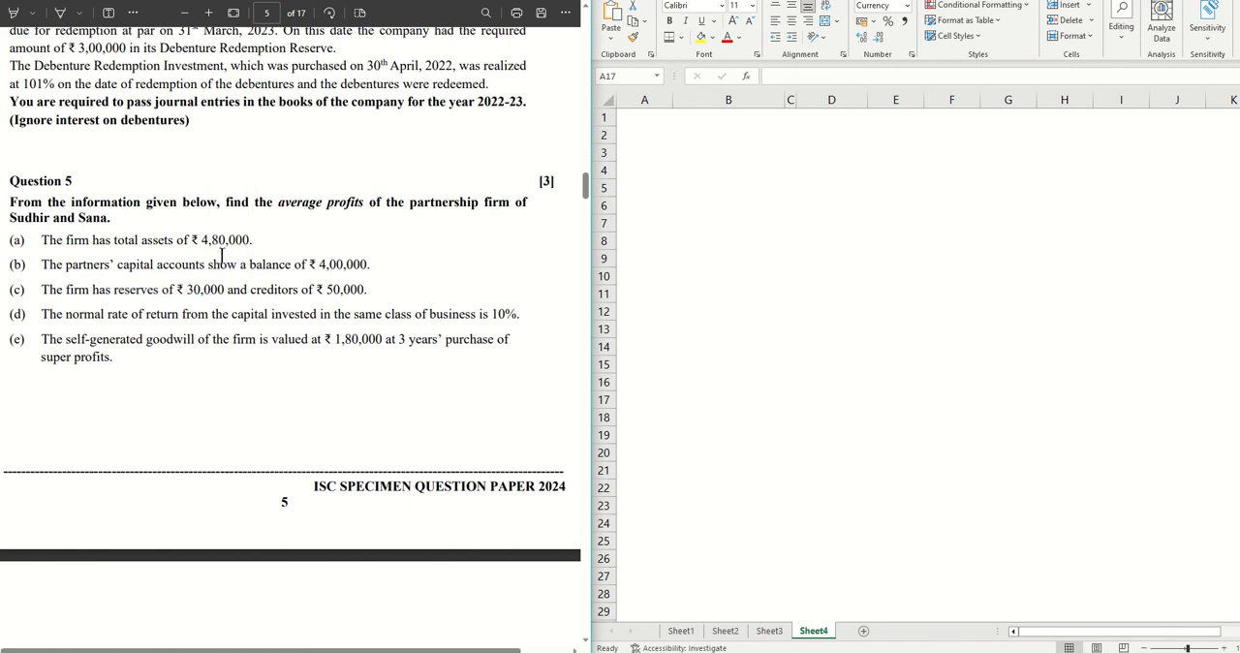
{"action": "left_click", "coordinate": [644, 170]}
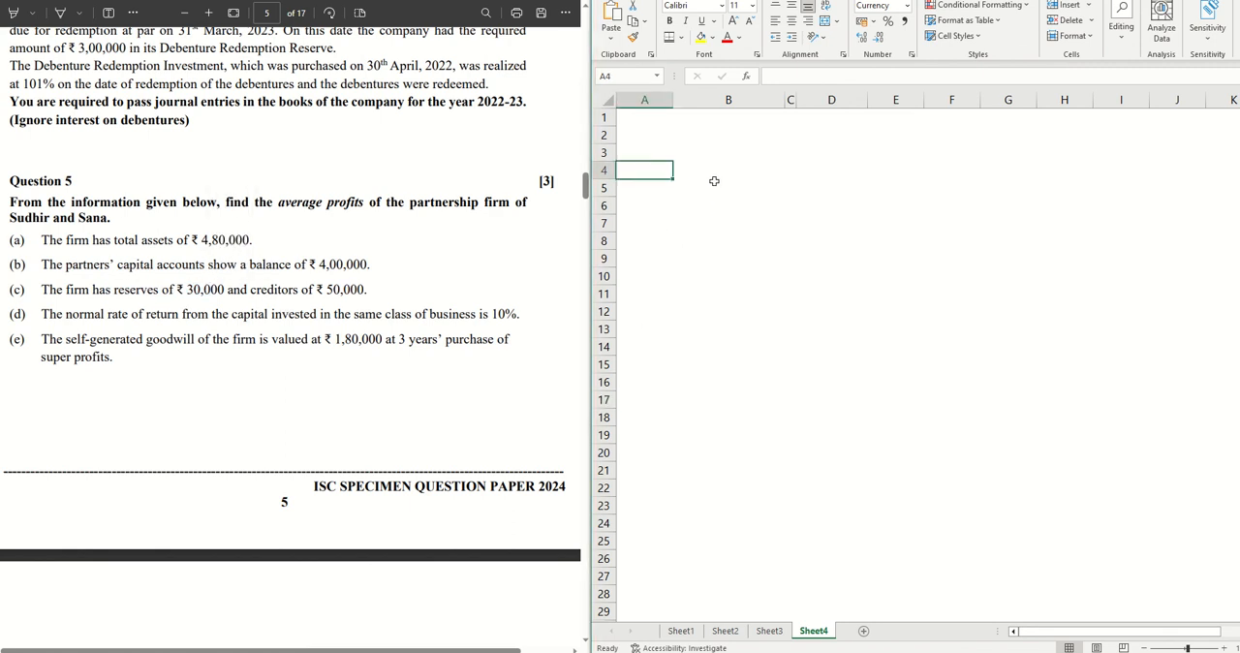
{"action": "mouse_move", "coordinate": [803, 184]}
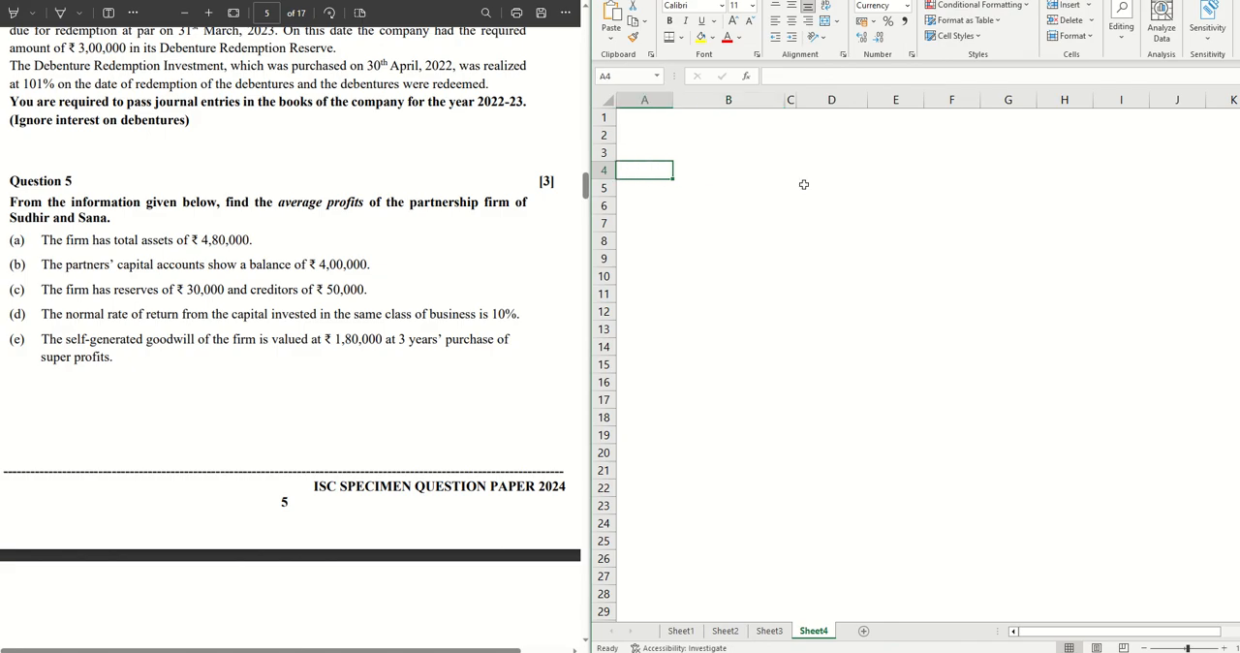
{"action": "type", "text": "Capital Employed"}
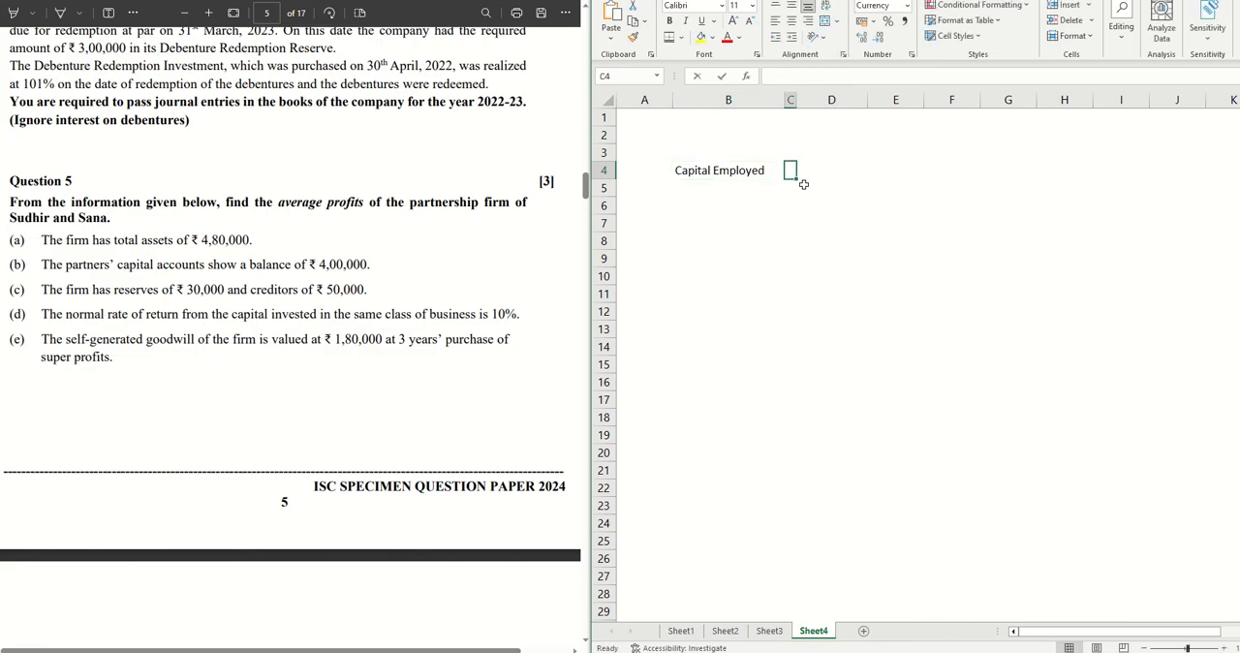
{"action": "type", "text": "="}
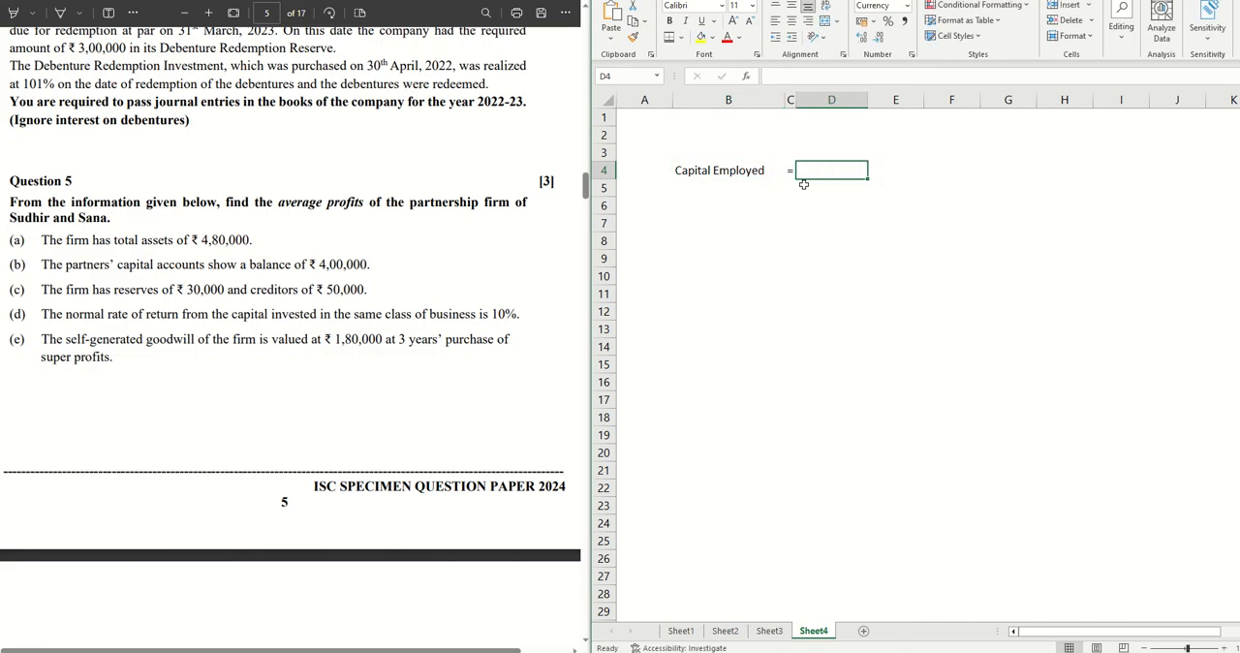
{"action": "type", "text": "Total"}
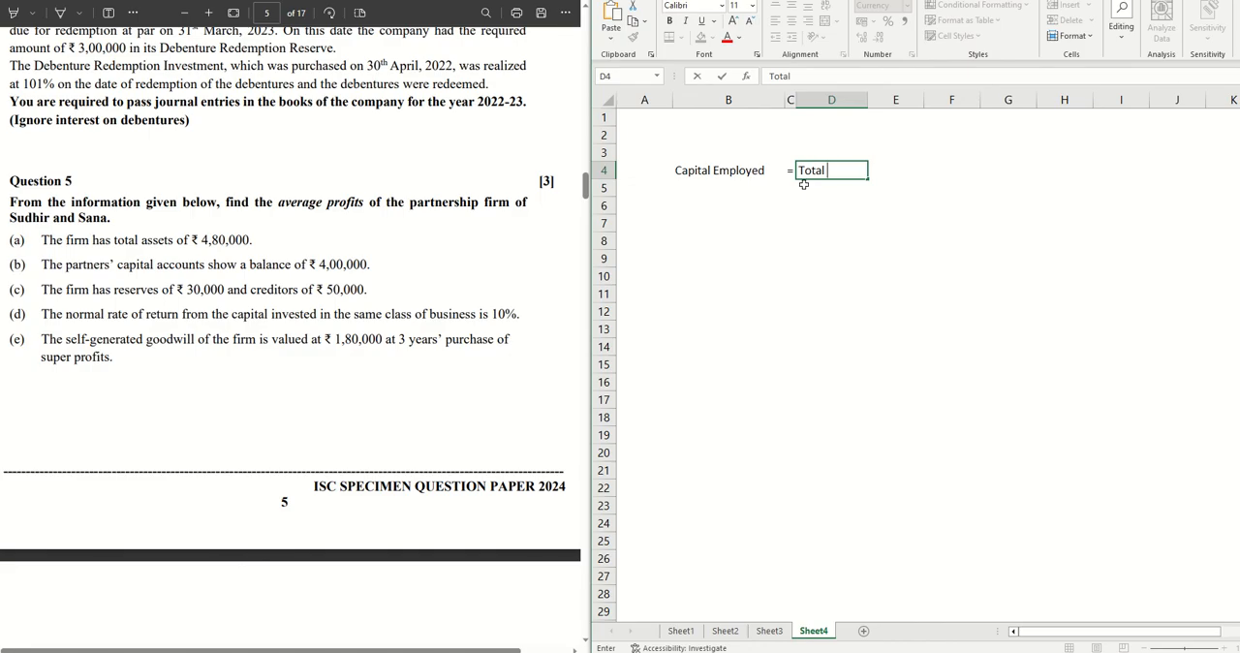
{"action": "type", "text": "Assets"}
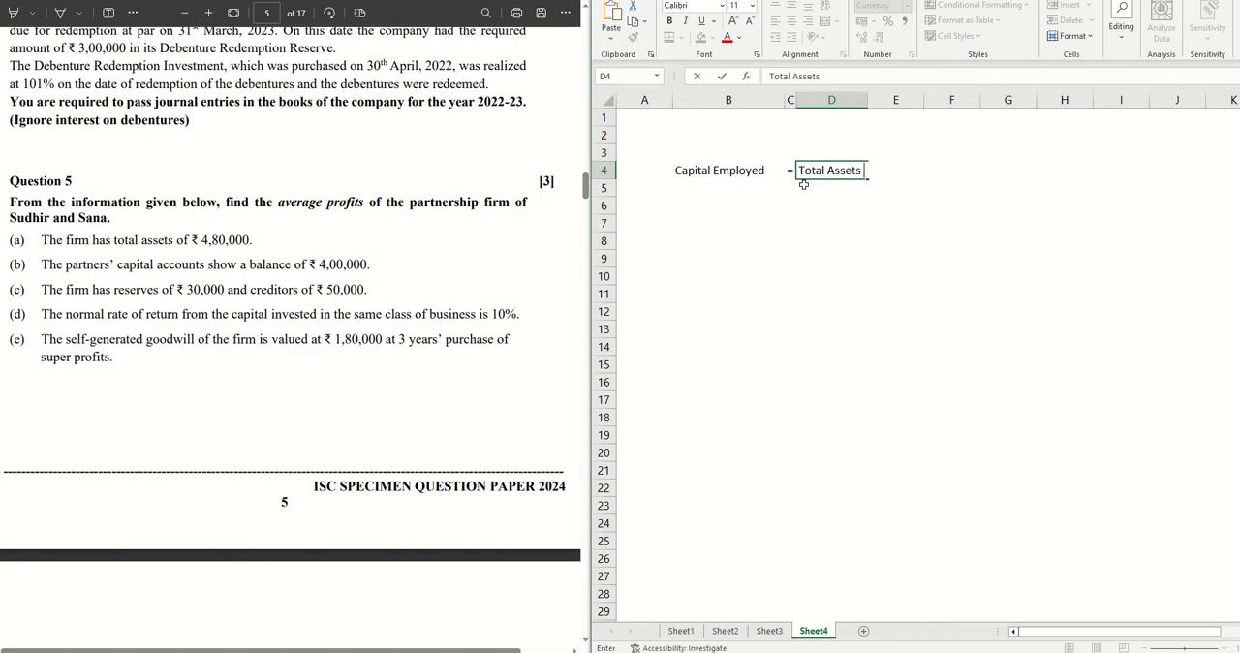
{"action": "type", "text": "- Crediotr"}
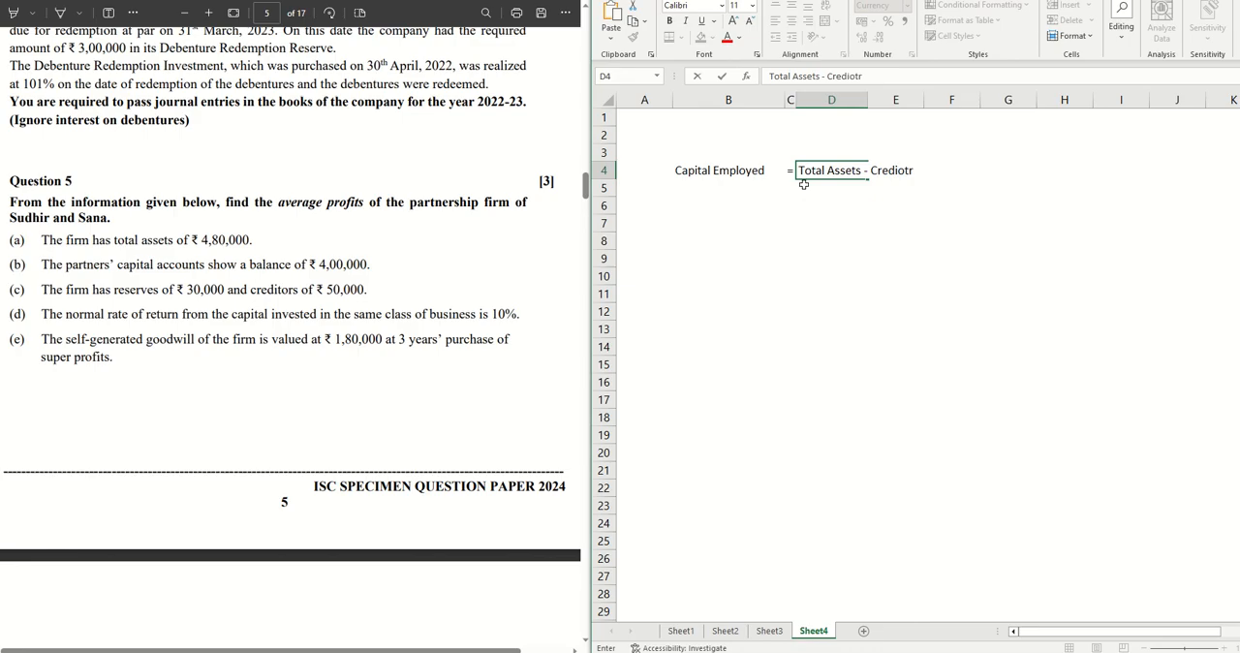
{"action": "key", "text": "Backspace"}
{"action": "type", "text": "tors"}
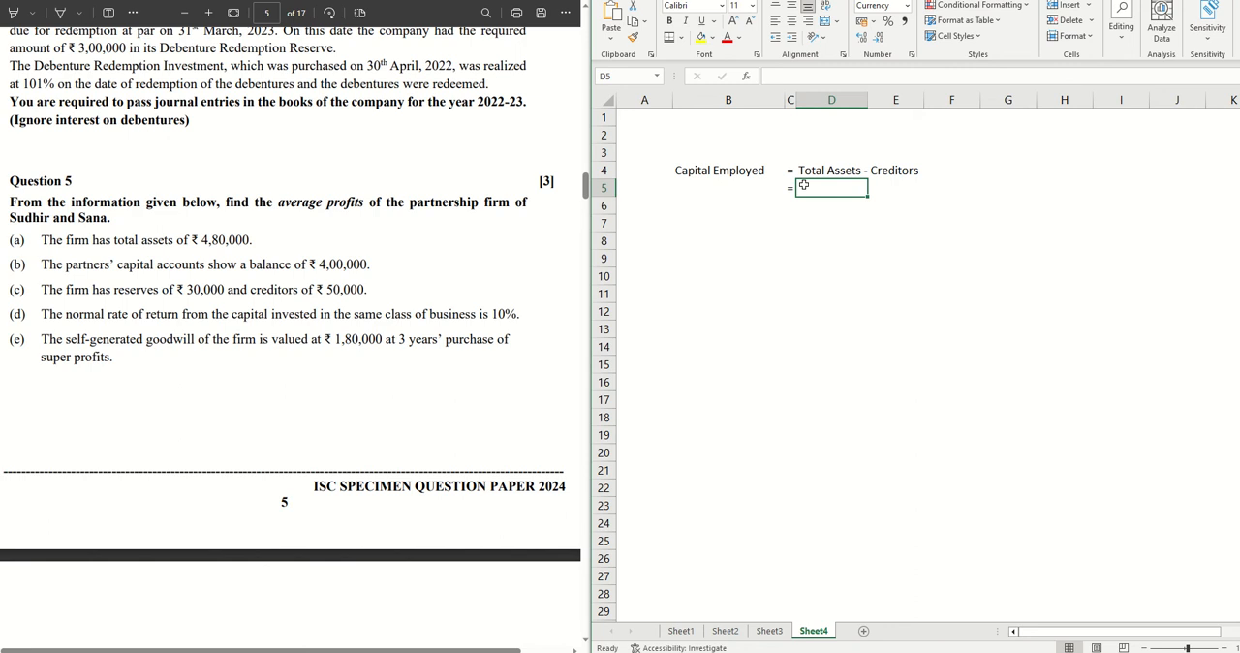
{"action": "type", "text": "4"}
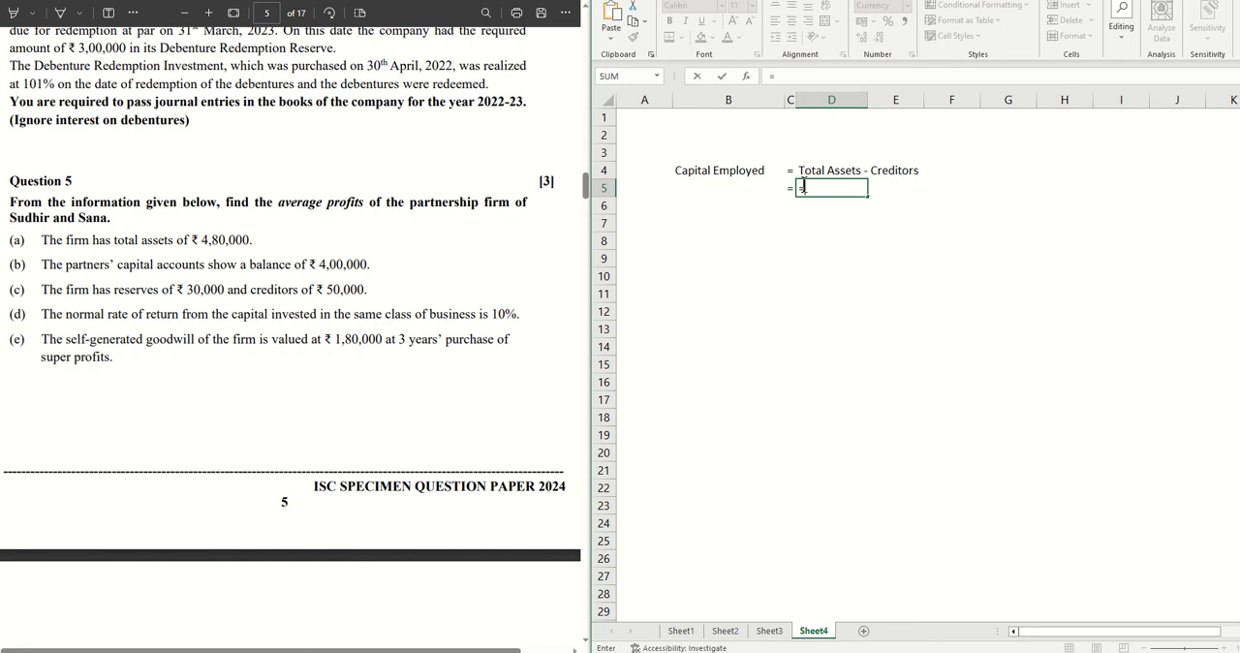
{"action": "type", "text": "480000-"}
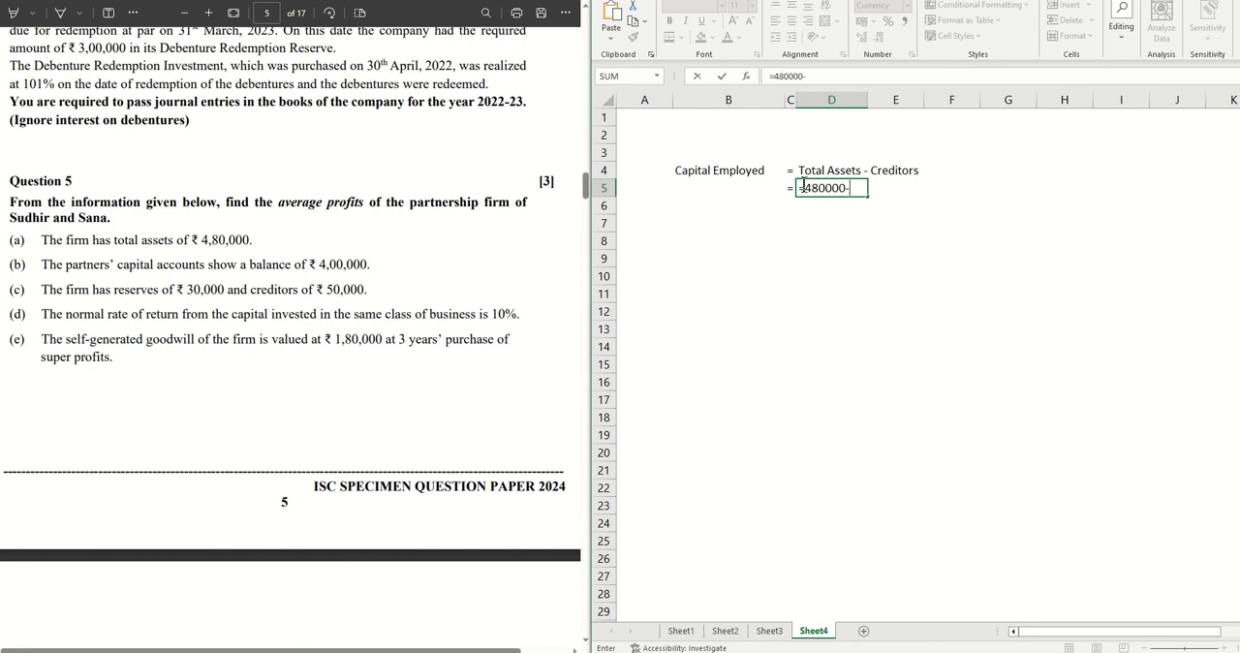
{"action": "type", "text": "50"}
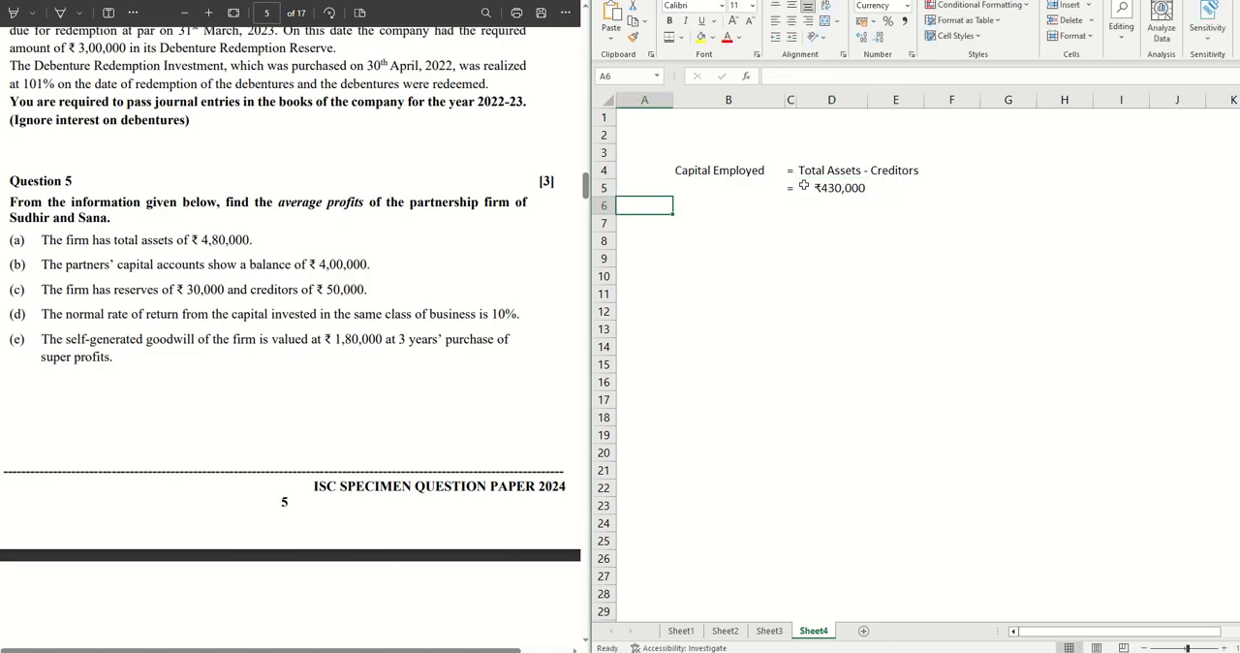
Step: Label a second Capital Employed row 'Capital A/c Balance + Reserves' in B6 and D6
{"action": "left_click", "coordinate": [832, 206]}
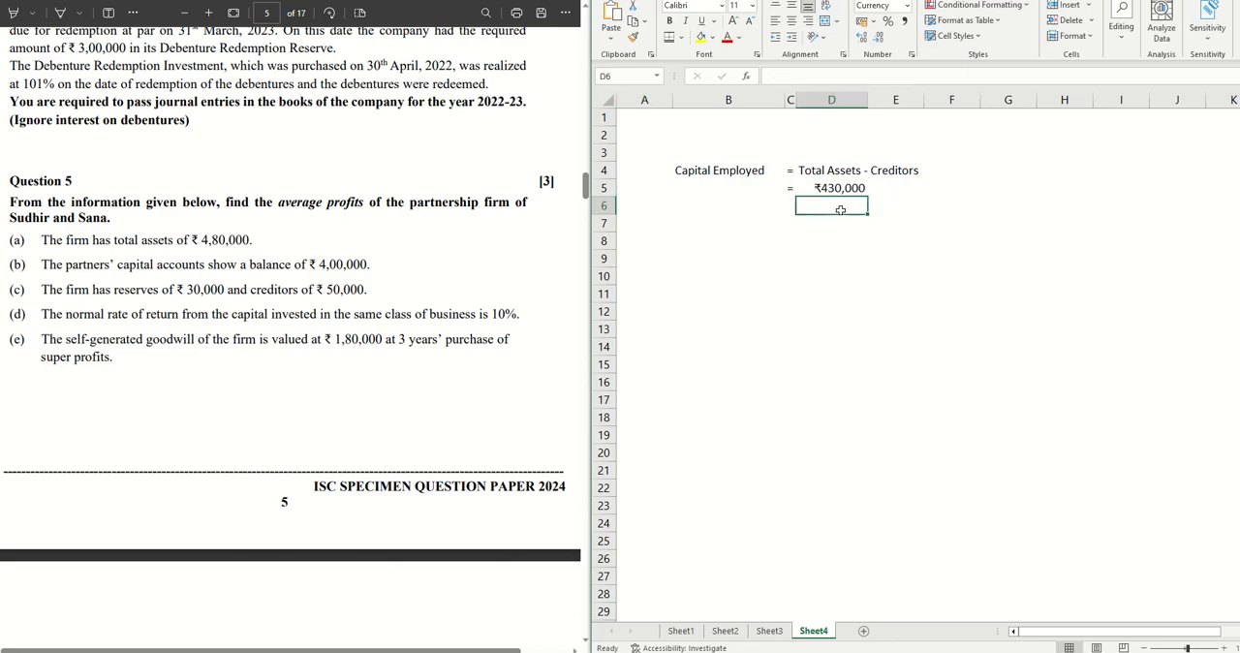
{"action": "left_click", "coordinate": [729, 205]}
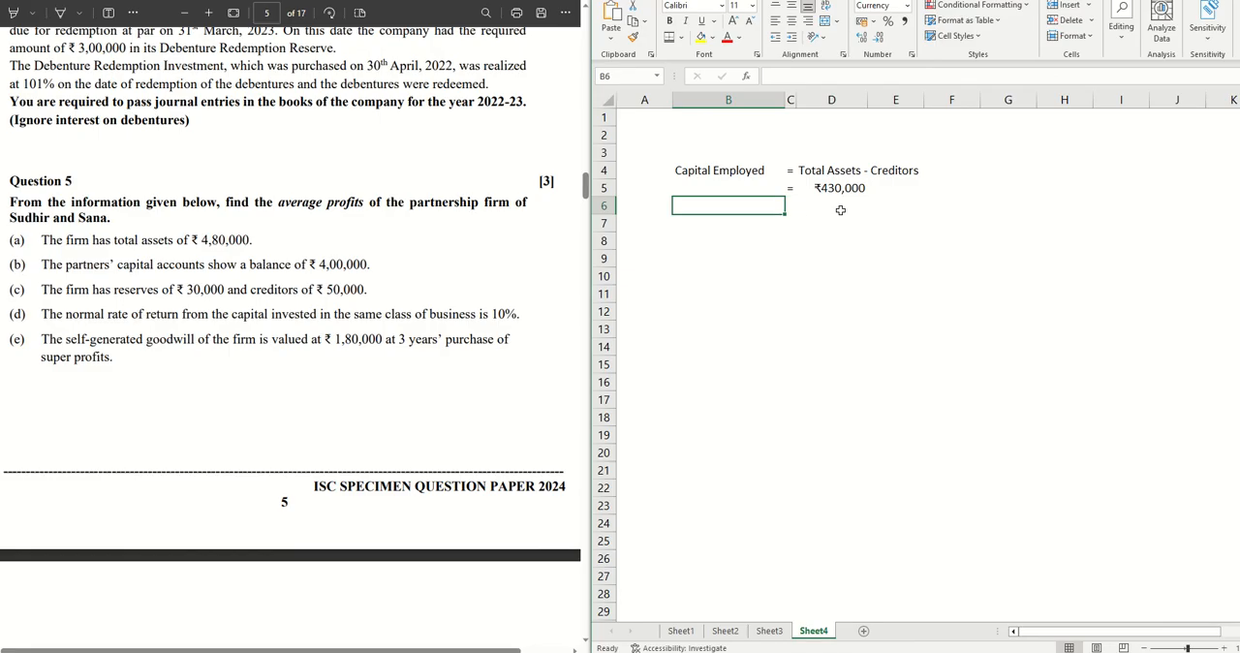
{"action": "type", "text": "Capital"}
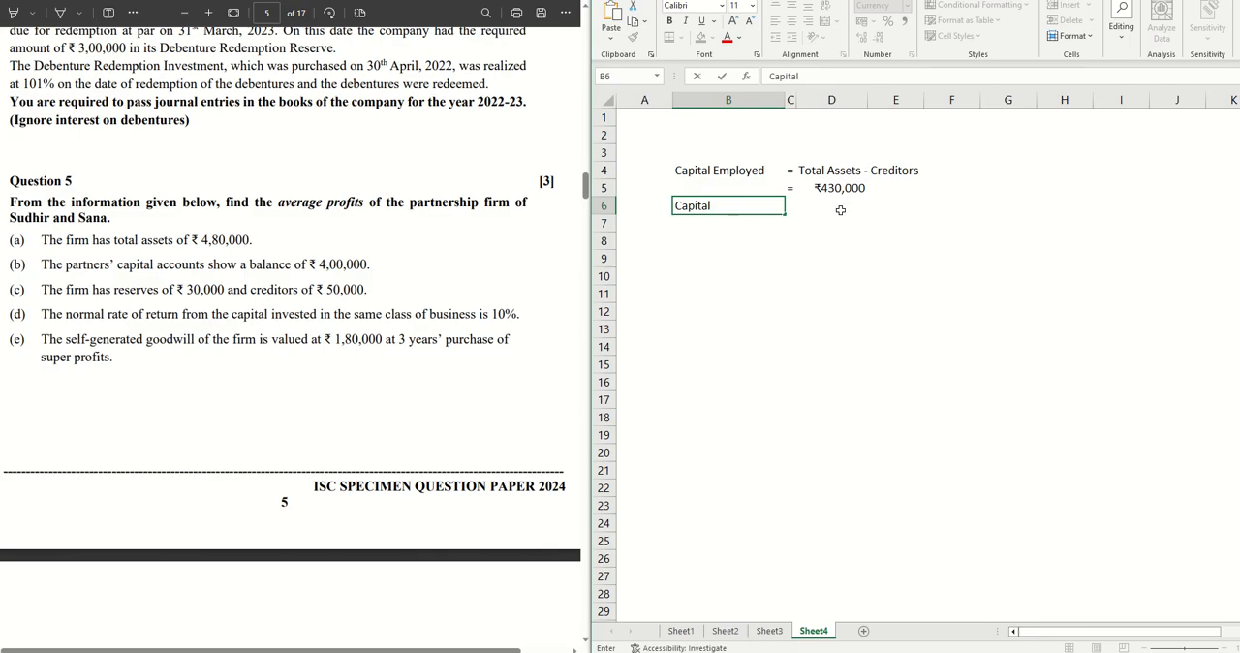
{"action": "type", "text": "Employed"}
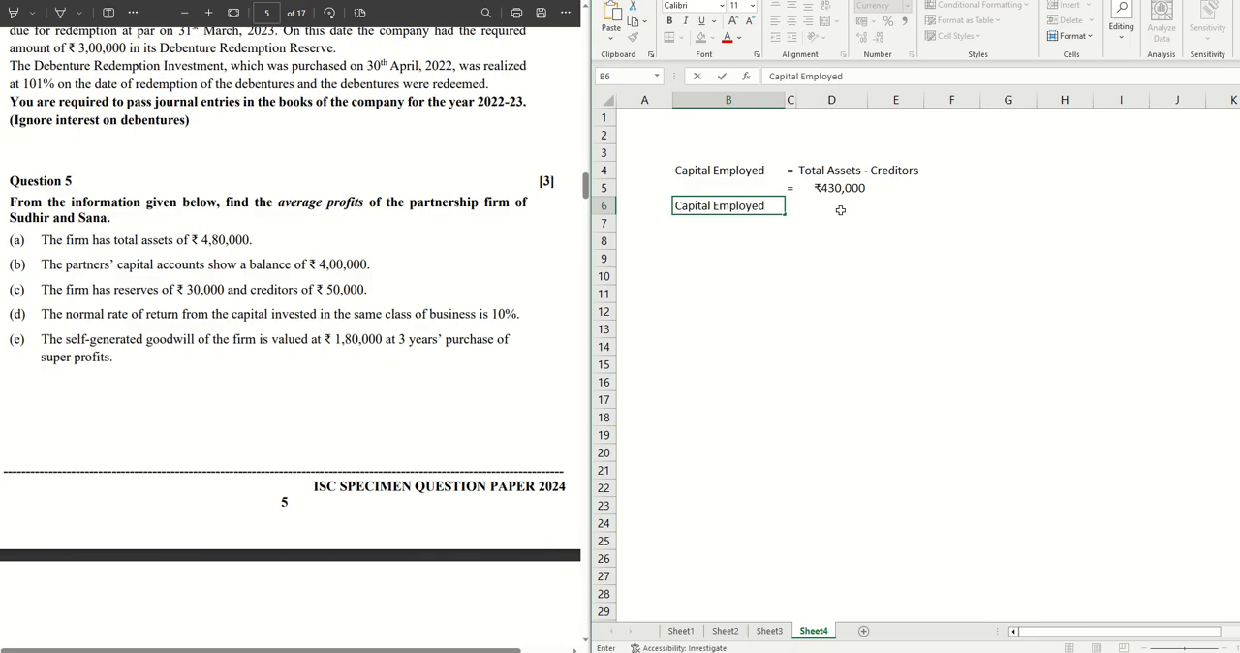
{"action": "left_click", "coordinate": [831, 205]}
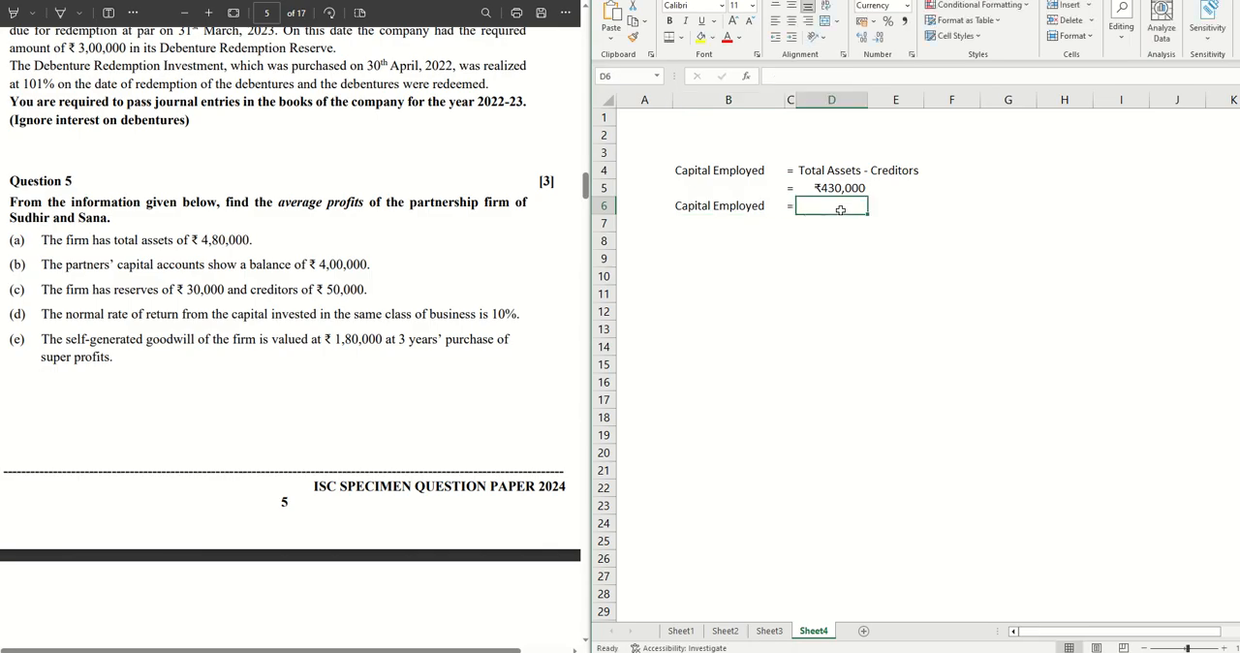
{"action": "type", "text": "Capital A/c B"}
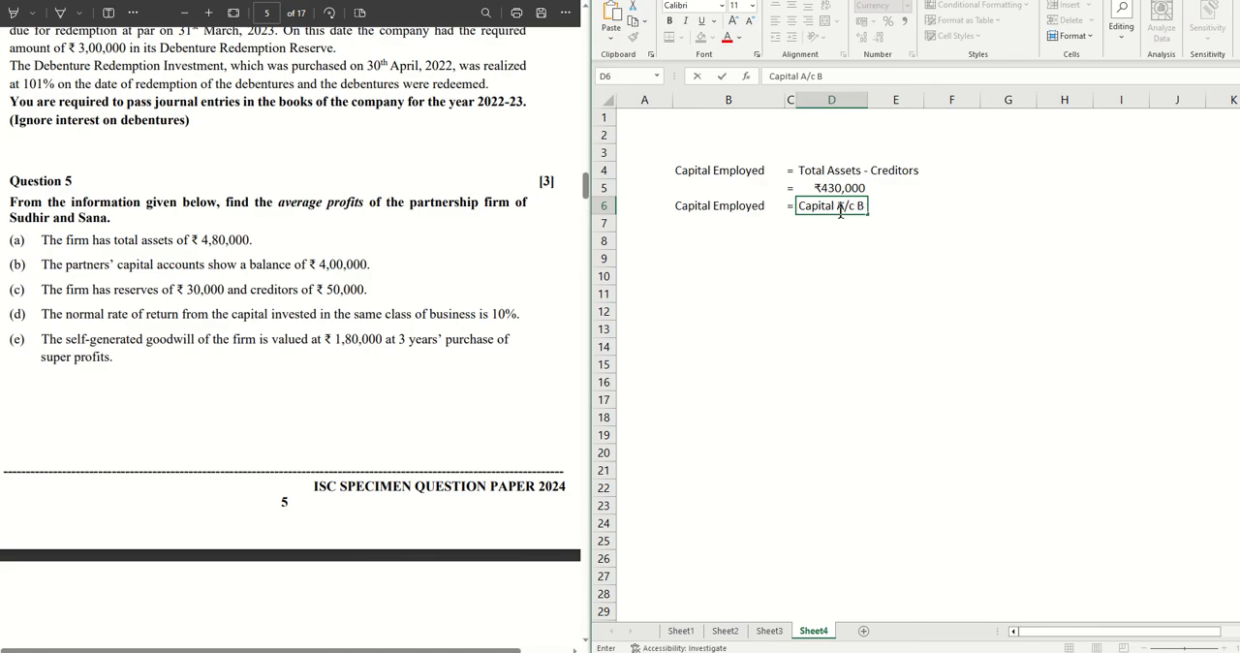
{"action": "type", "text": "alance + Rese"}
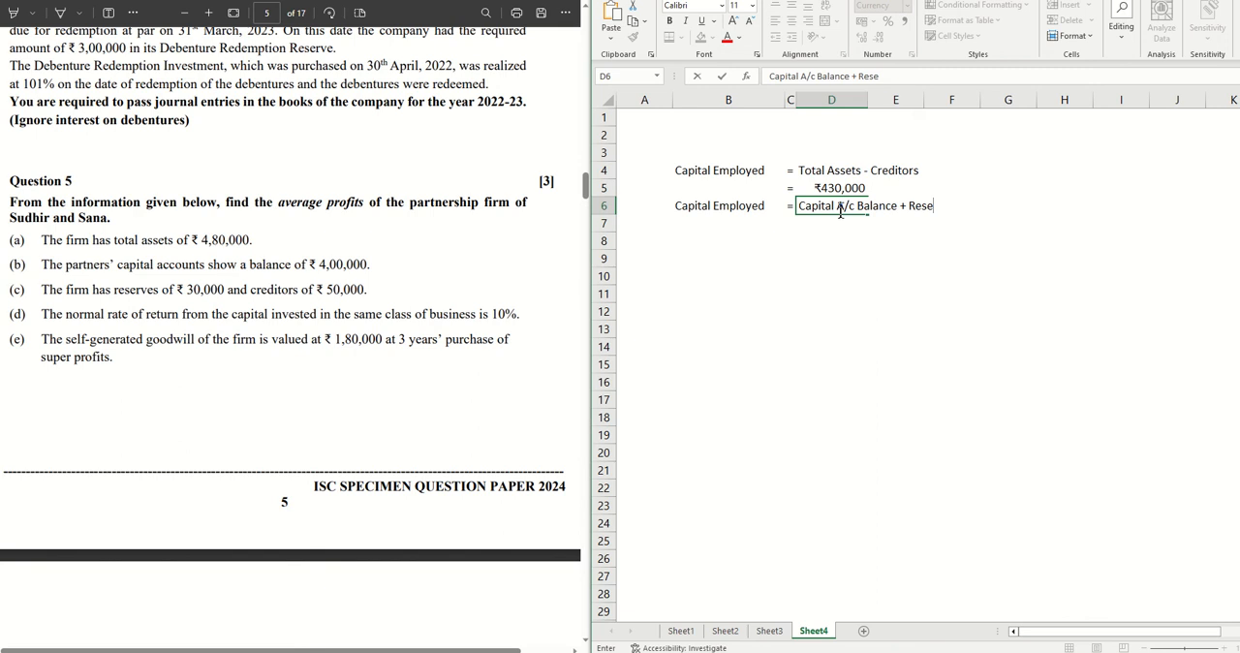
{"action": "type", "text": "rves"}
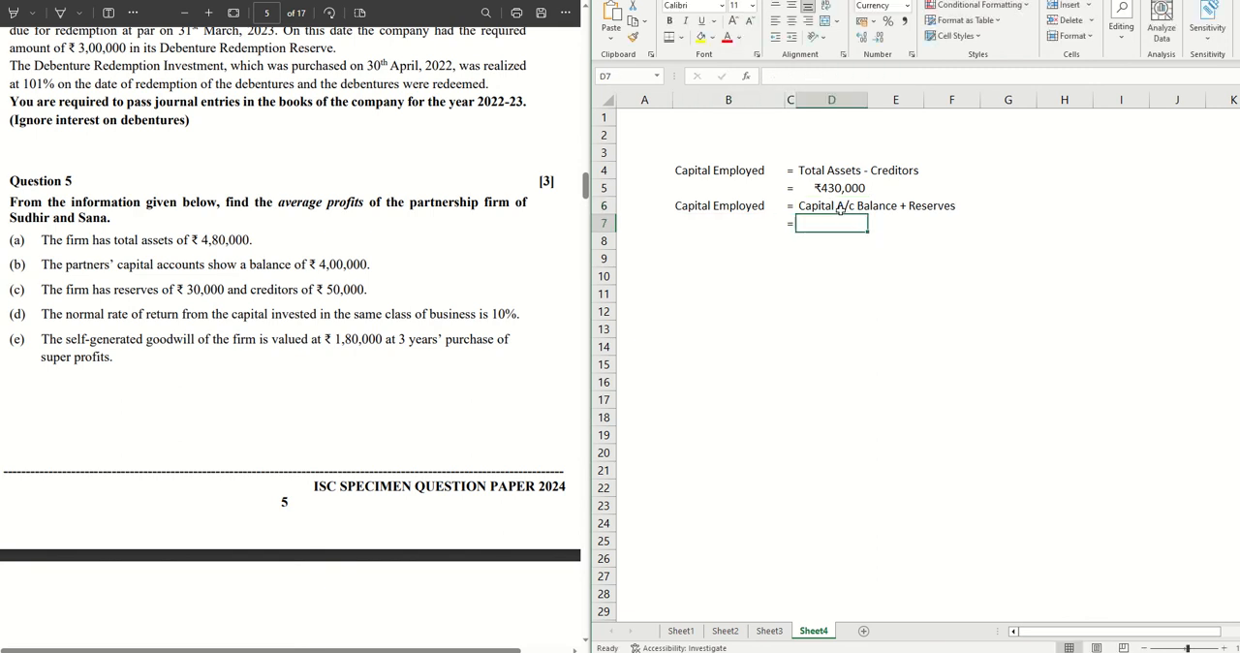
Step: Compute =400000+30000 in D7 to show ₹430,000
{"action": "type", "text": "="}
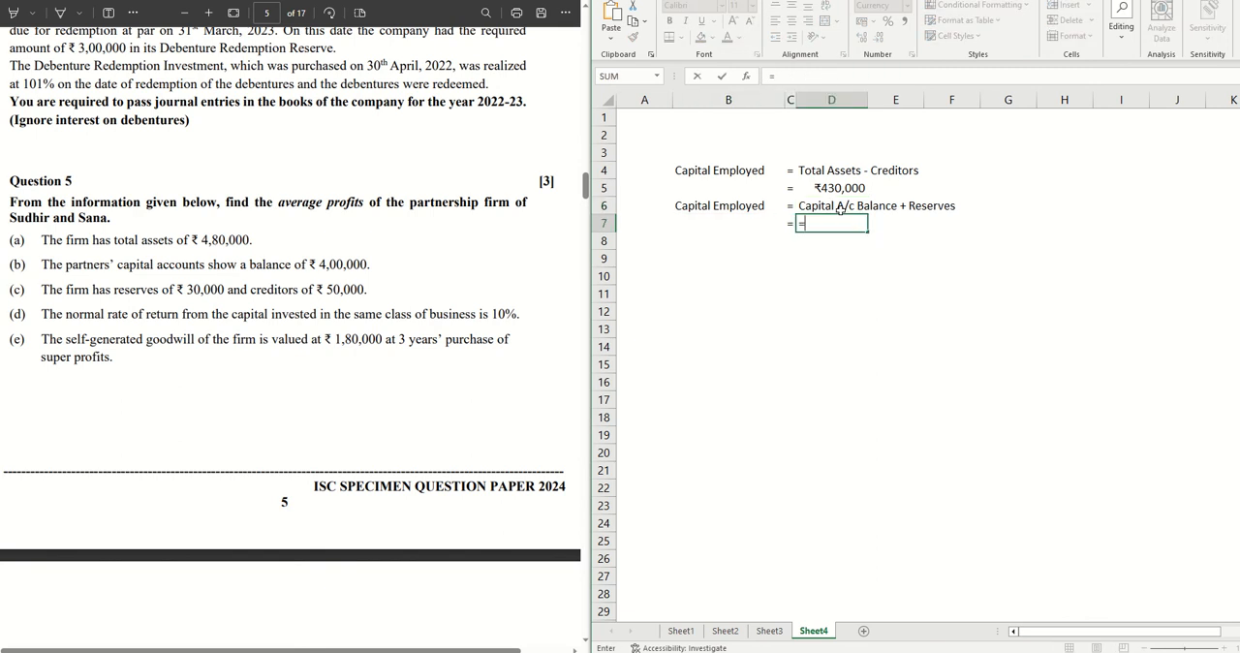
{"action": "type", "text": "4"}
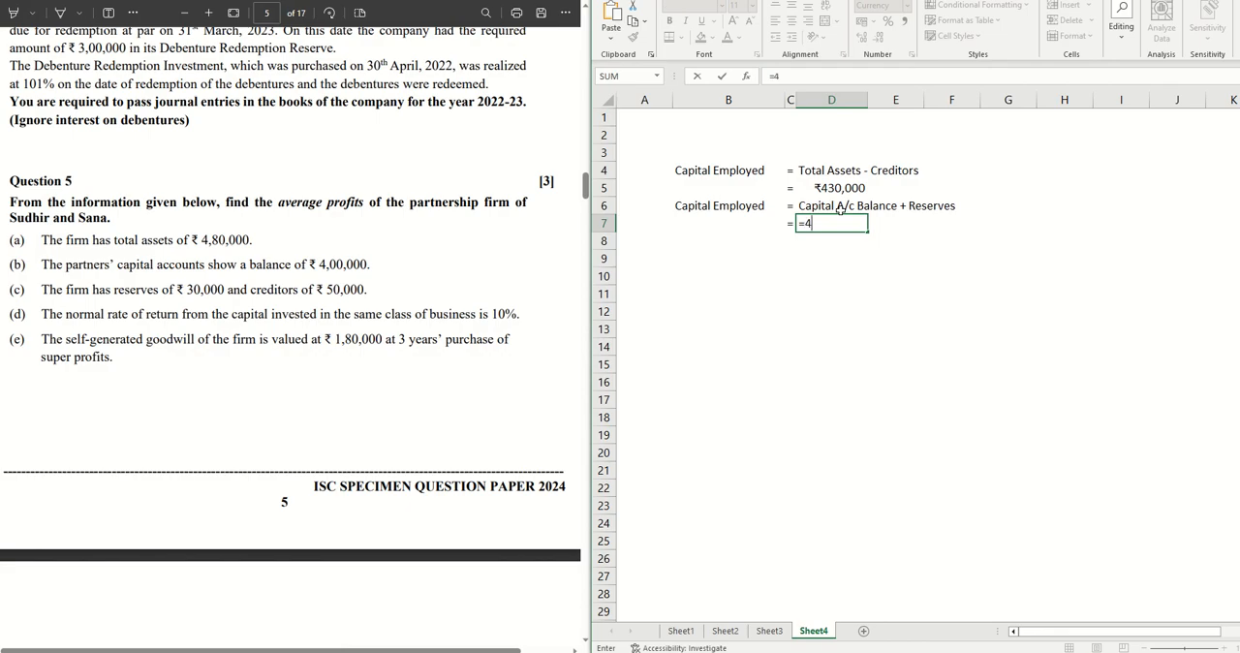
{"action": "type", "text": "00000"}
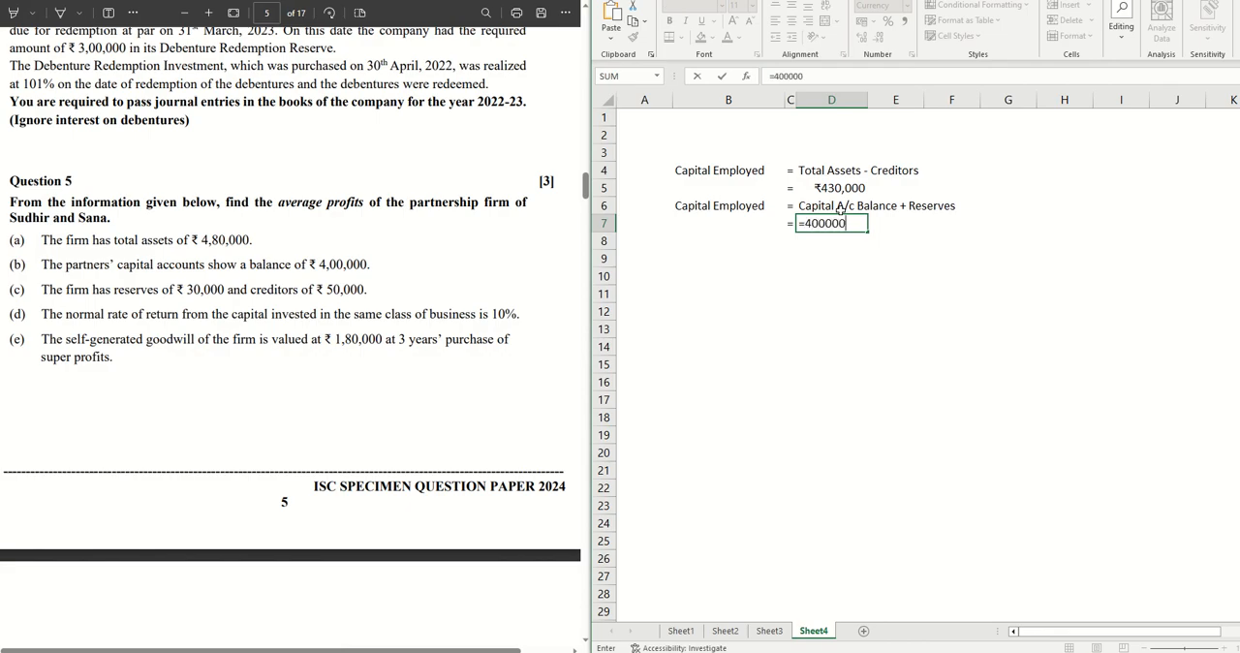
{"action": "type", "text": "+30"}
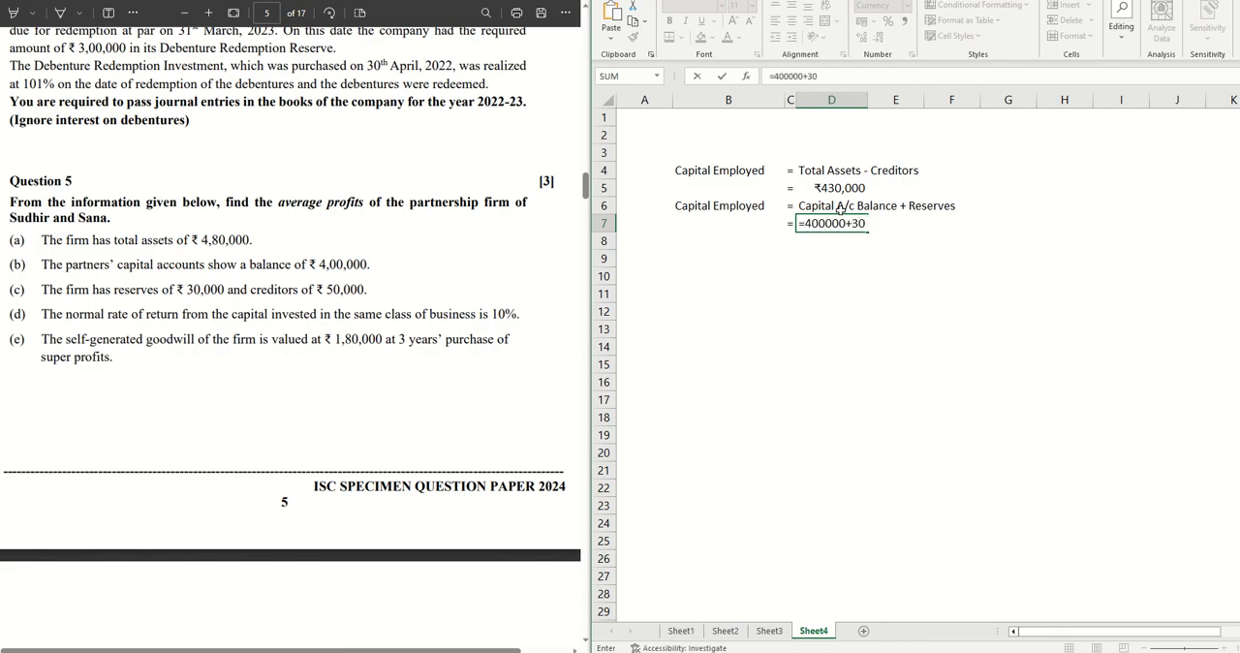
{"action": "type", "text": "00"}
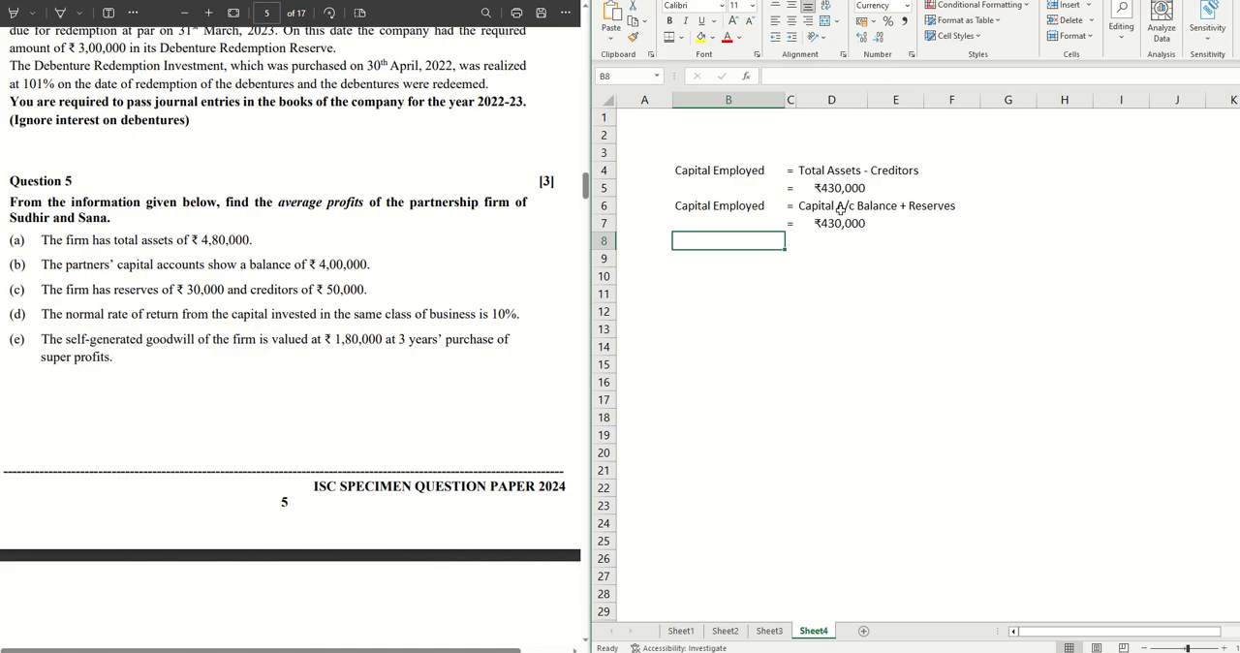
Step: Record NRR as 10% and add a Normal Profit label
{"action": "type", "text": "NRR"}
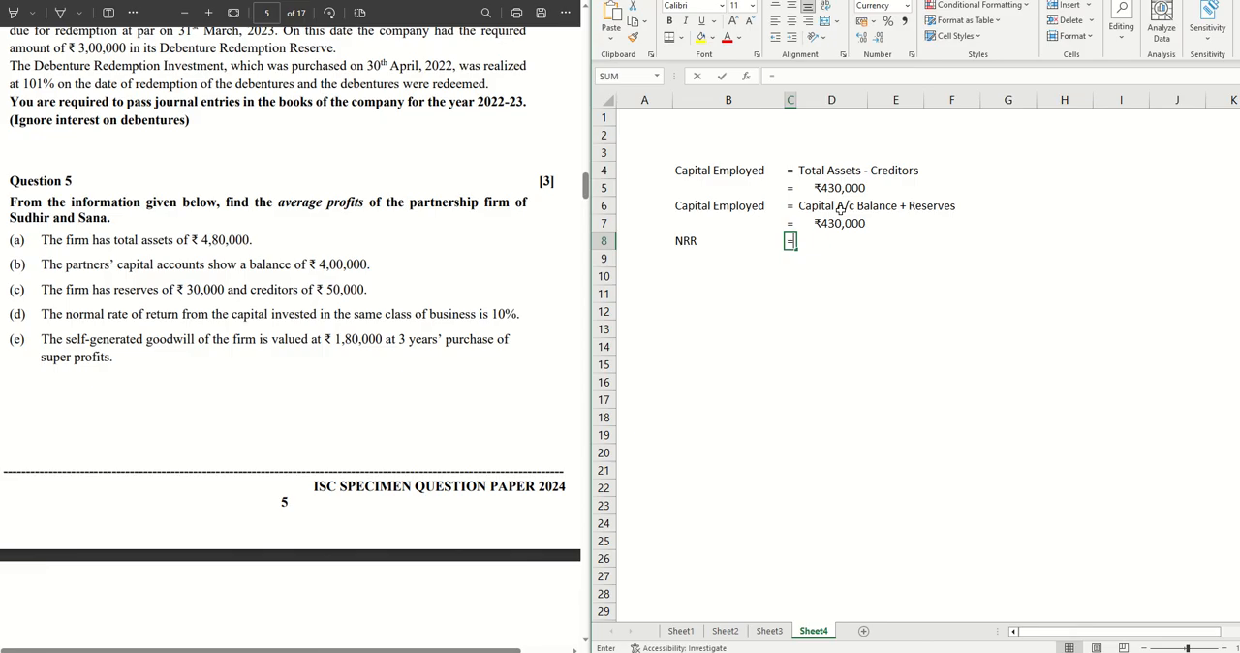
{"action": "type", "text": "'10"}
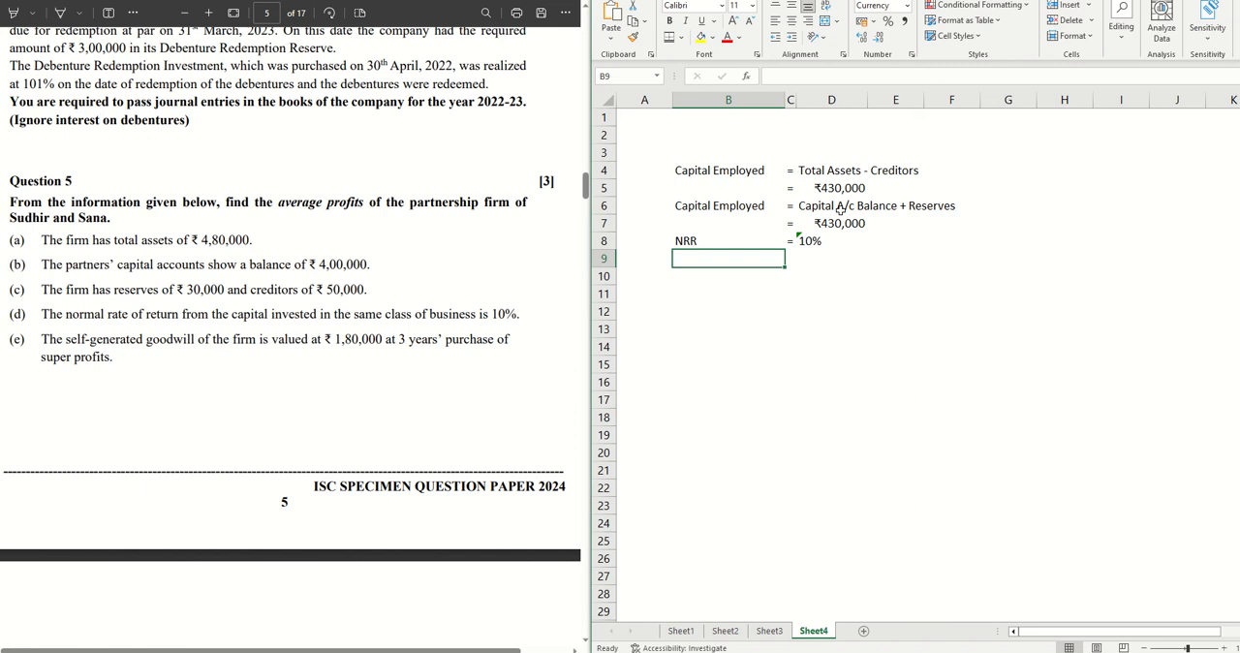
{"action": "type", "text": "N"}
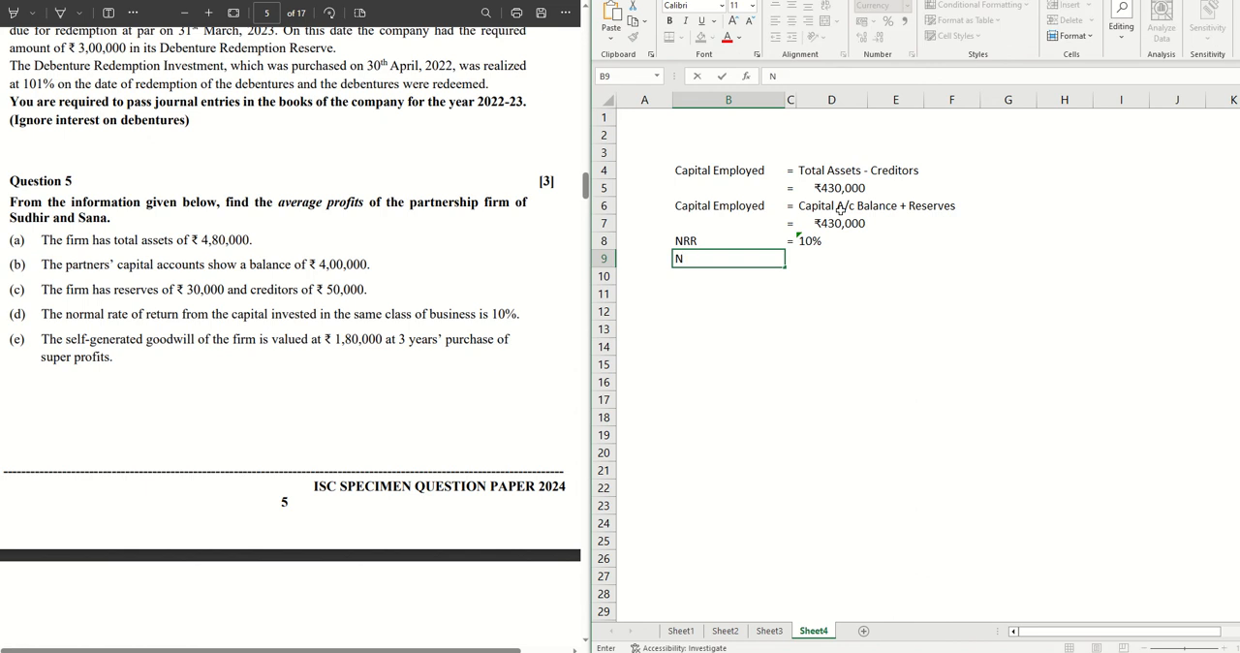
{"action": "type", "text": "ormal Pr"}
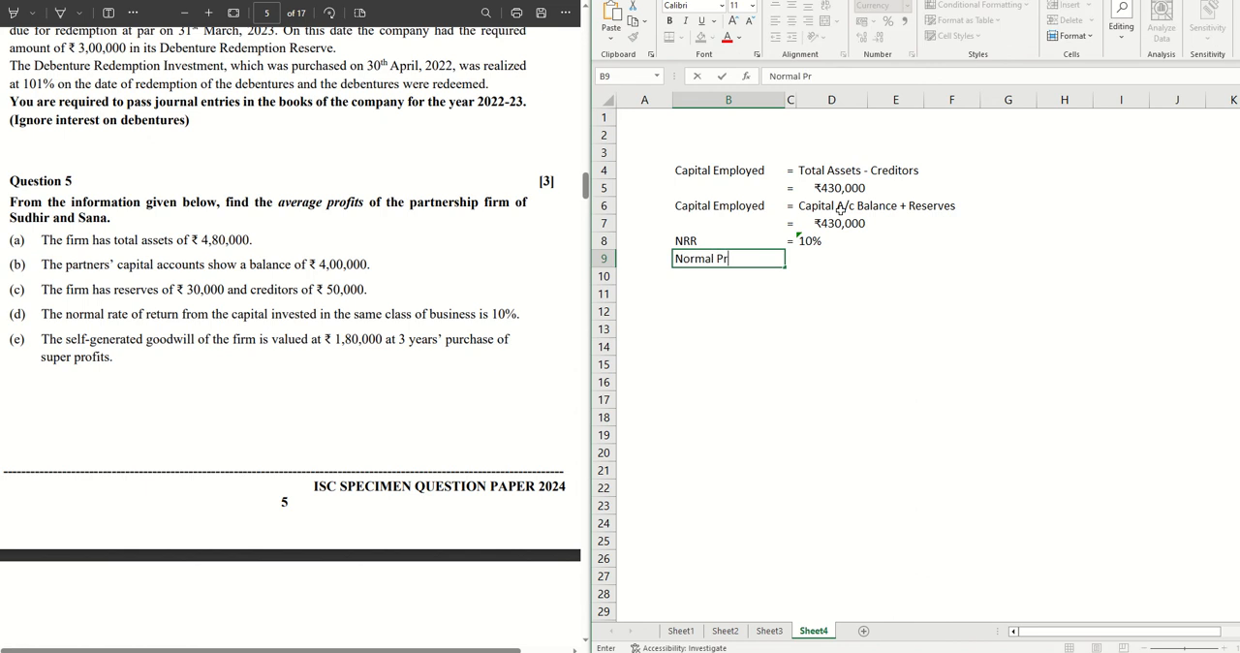
{"action": "type", "text": "ofit"}
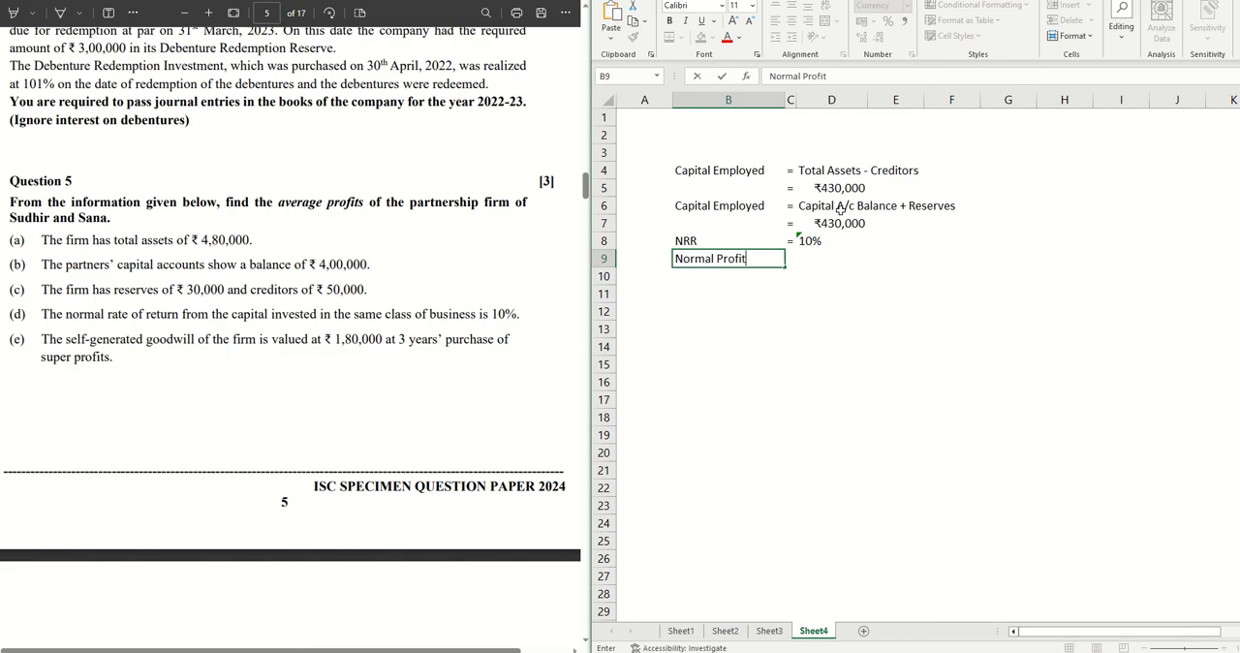
Step: Define Normal Profit as '10% of Capital Employed' and compute =10%*430000 (₹43,000)
{"action": "left_click", "coordinate": [832, 258]}
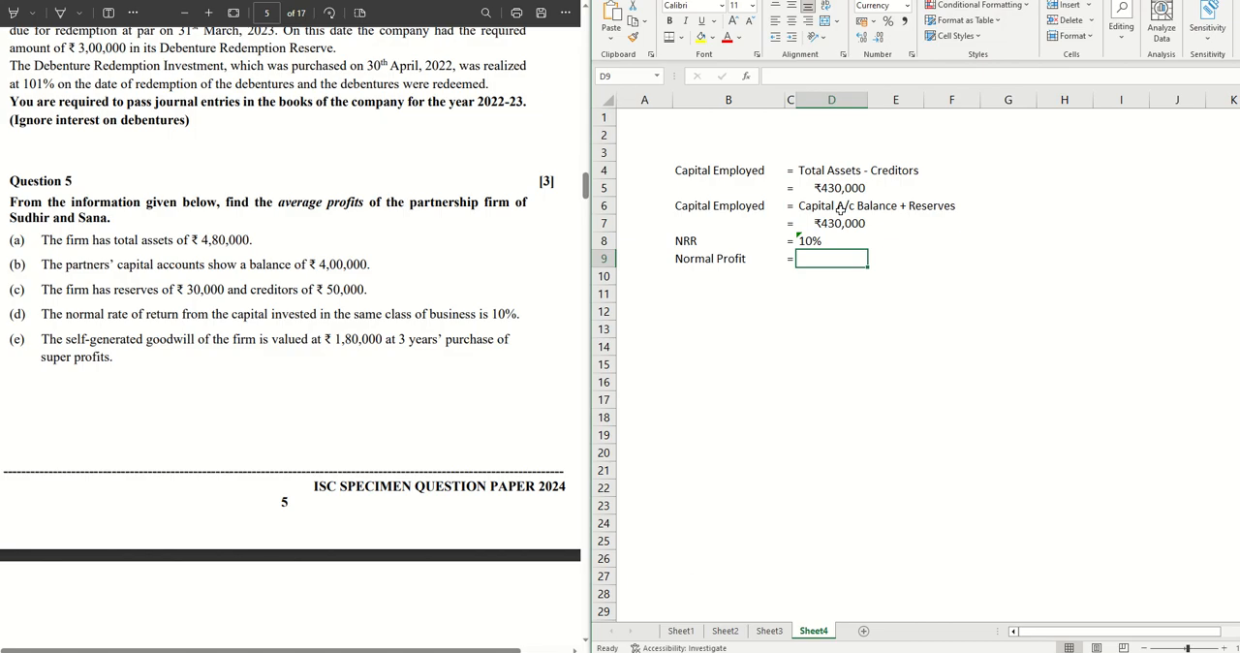
{"action": "type", "text": "10%"}
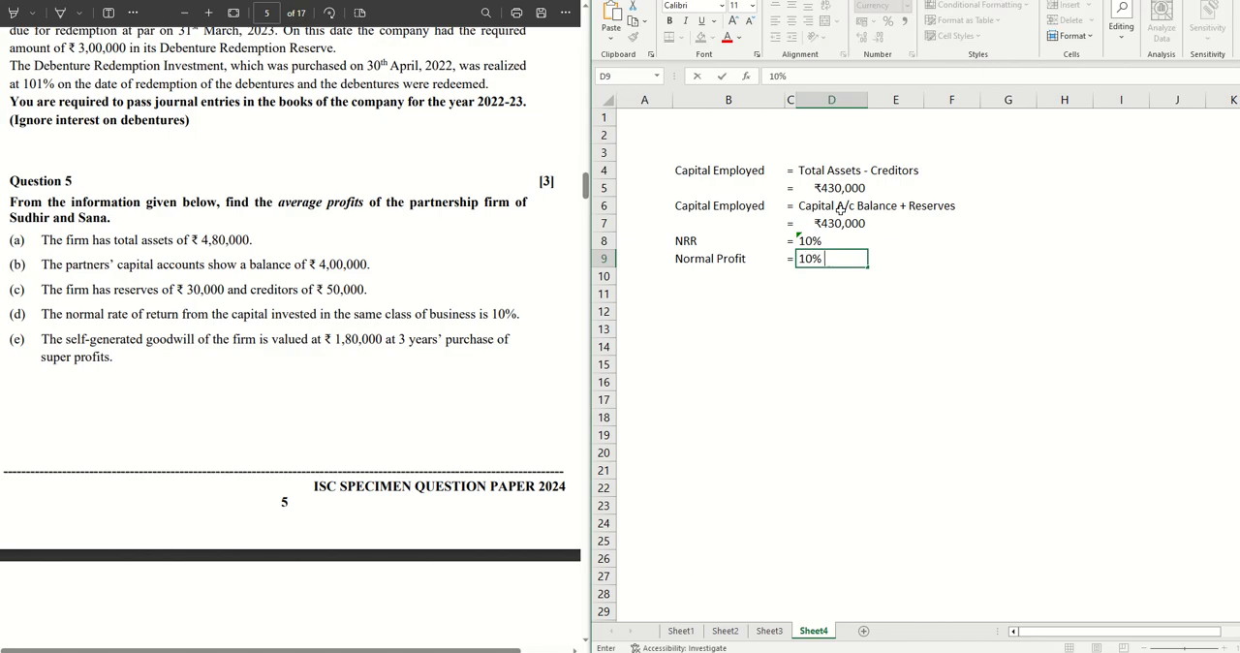
{"action": "type", "text": "of Capital Empl"}
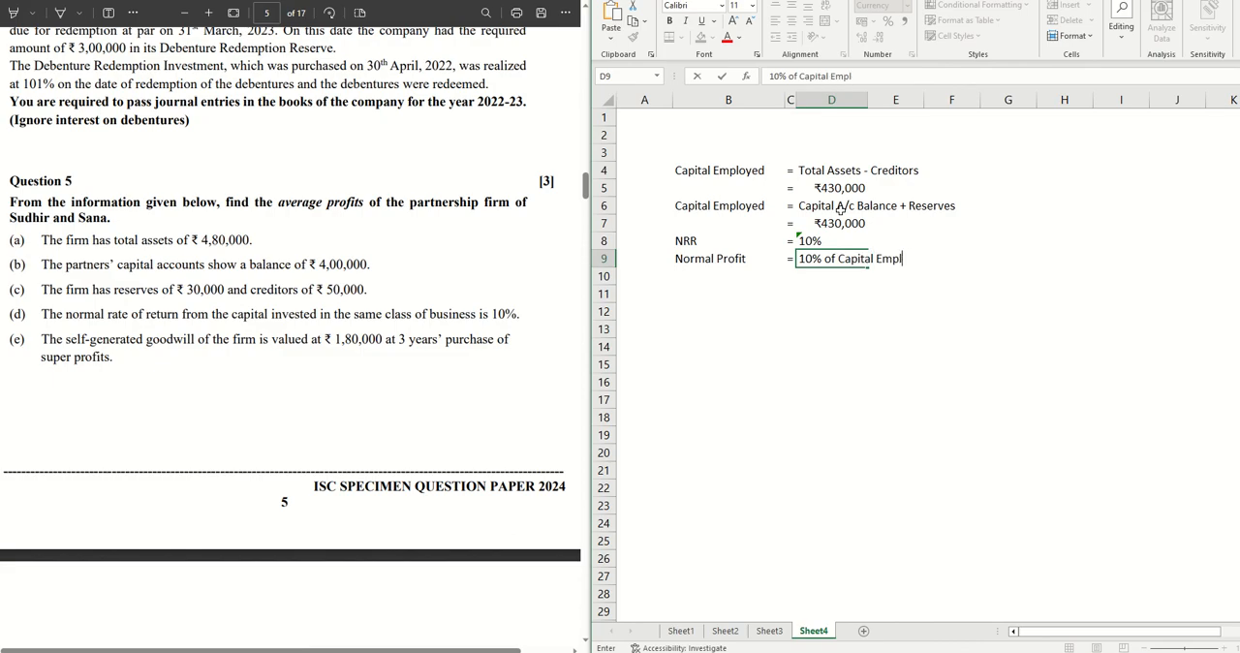
{"action": "key", "text": "enter"}
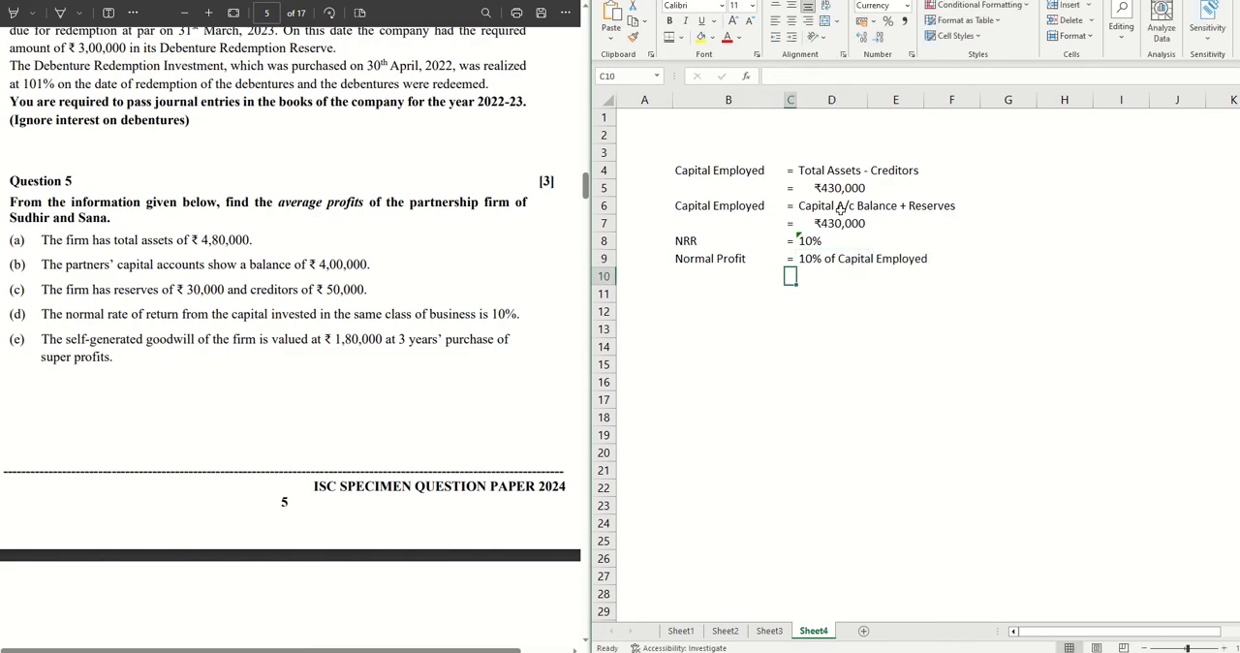
{"action": "type", "text": "="}
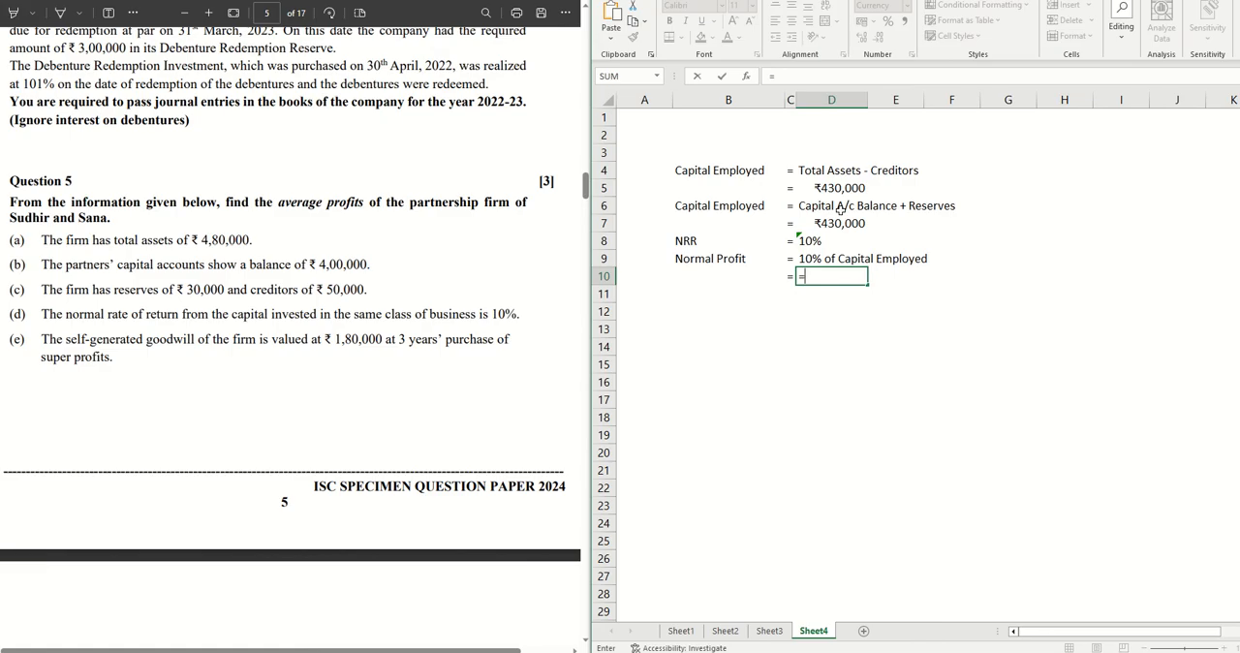
{"action": "type", "text": "10%*"}
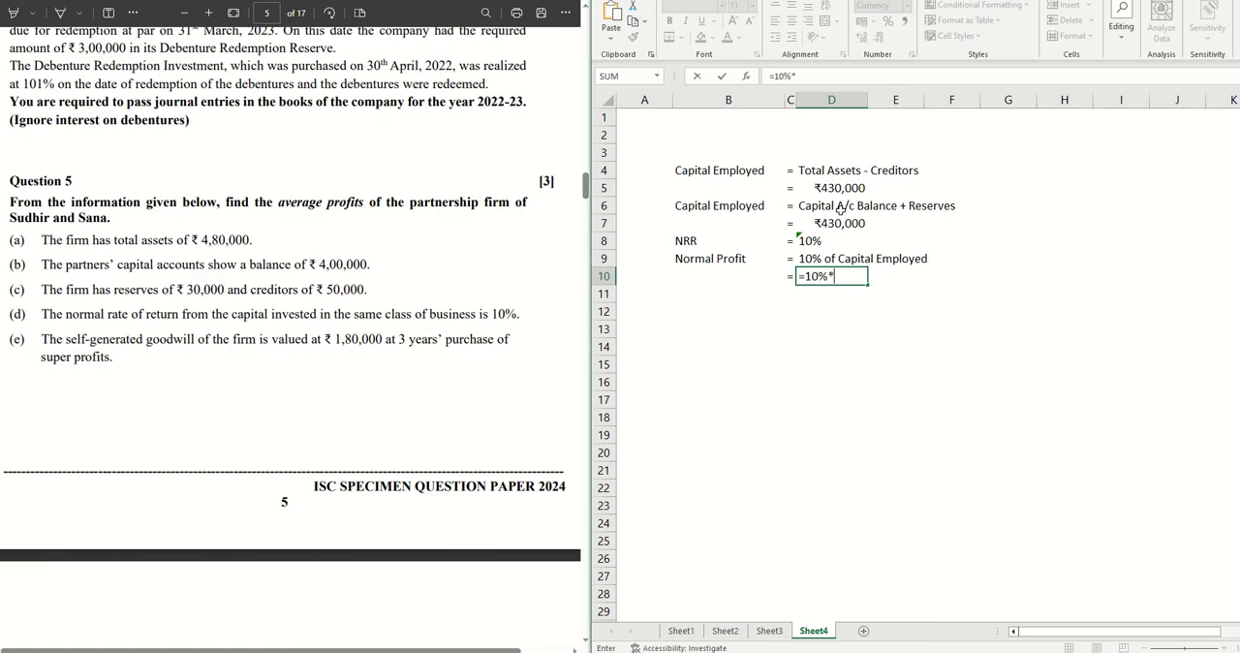
{"action": "type", "text": "430"}
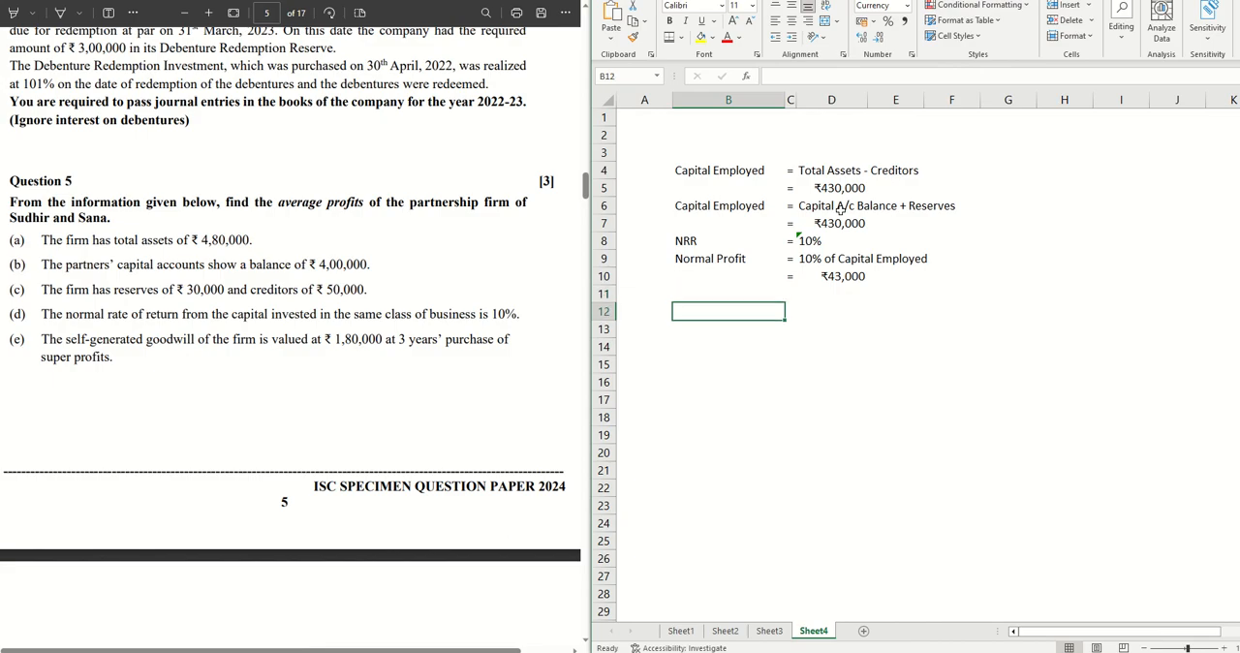
Step: Enter Goodwill as =180000 and Super Profits as =180000/3 (₹60,000)
{"action": "type", "text": "Goodwill"}
{"action": "left_click", "coordinate": [832, 293]}
{"action": "type", "text": "1"}
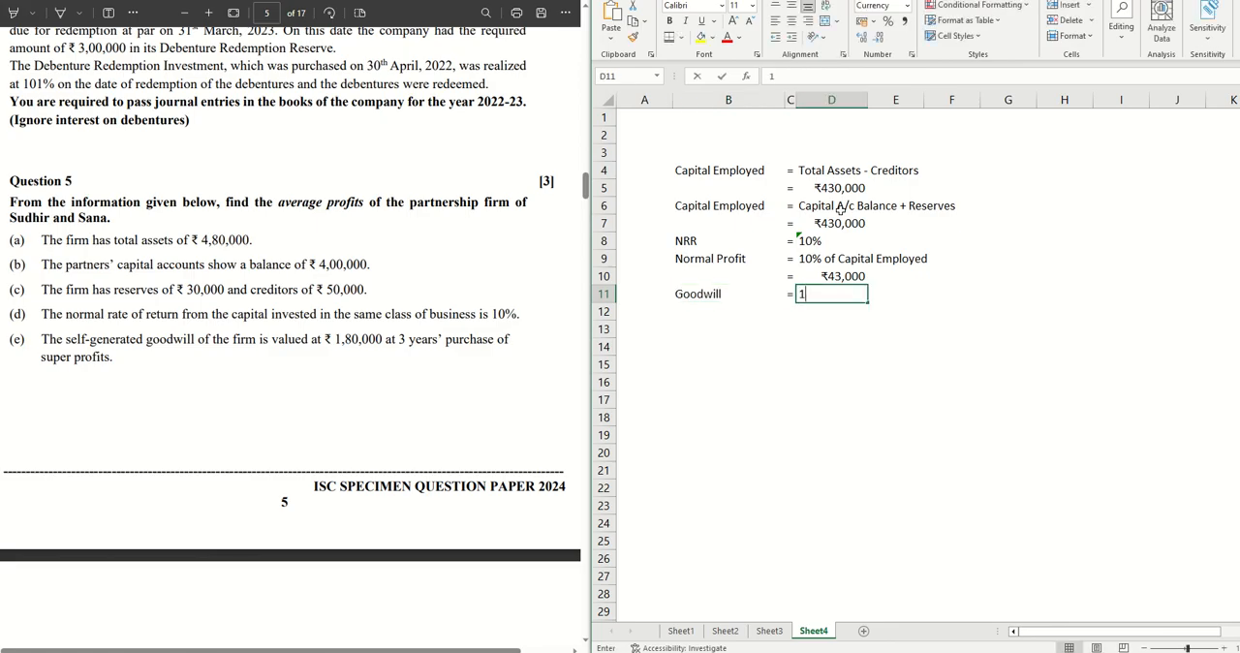
{"action": "type", "text": "800000"}
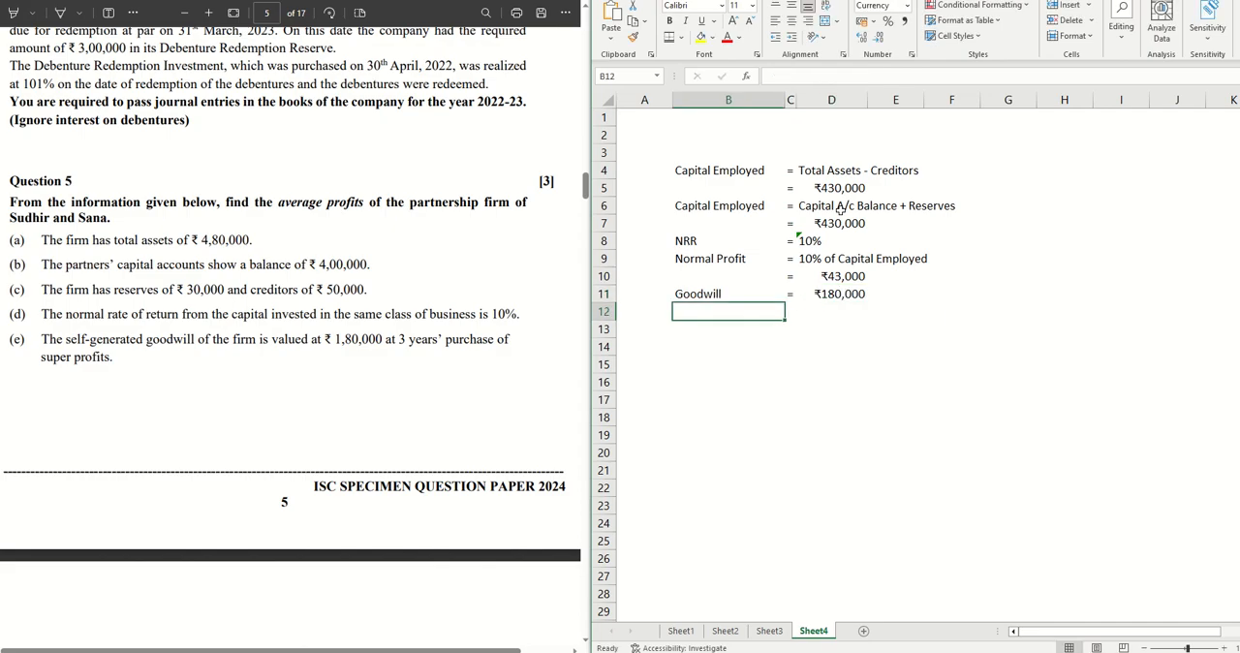
{"action": "type", "text": "Supo"}
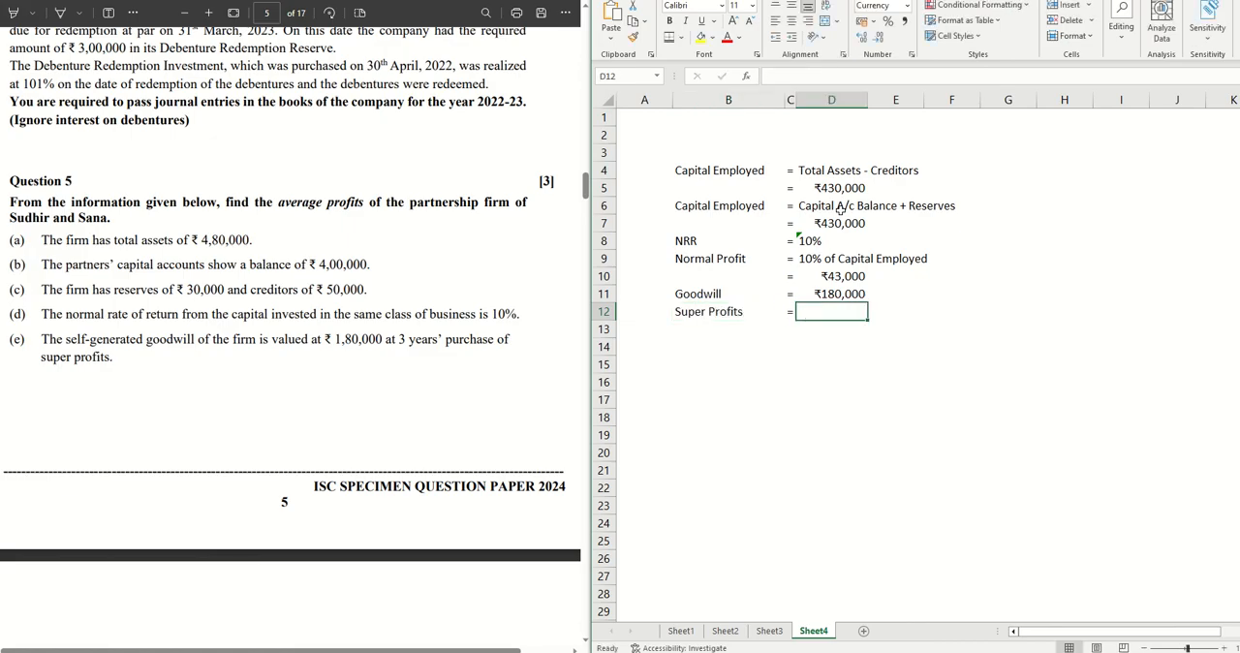
{"action": "type", "text": "=1"}
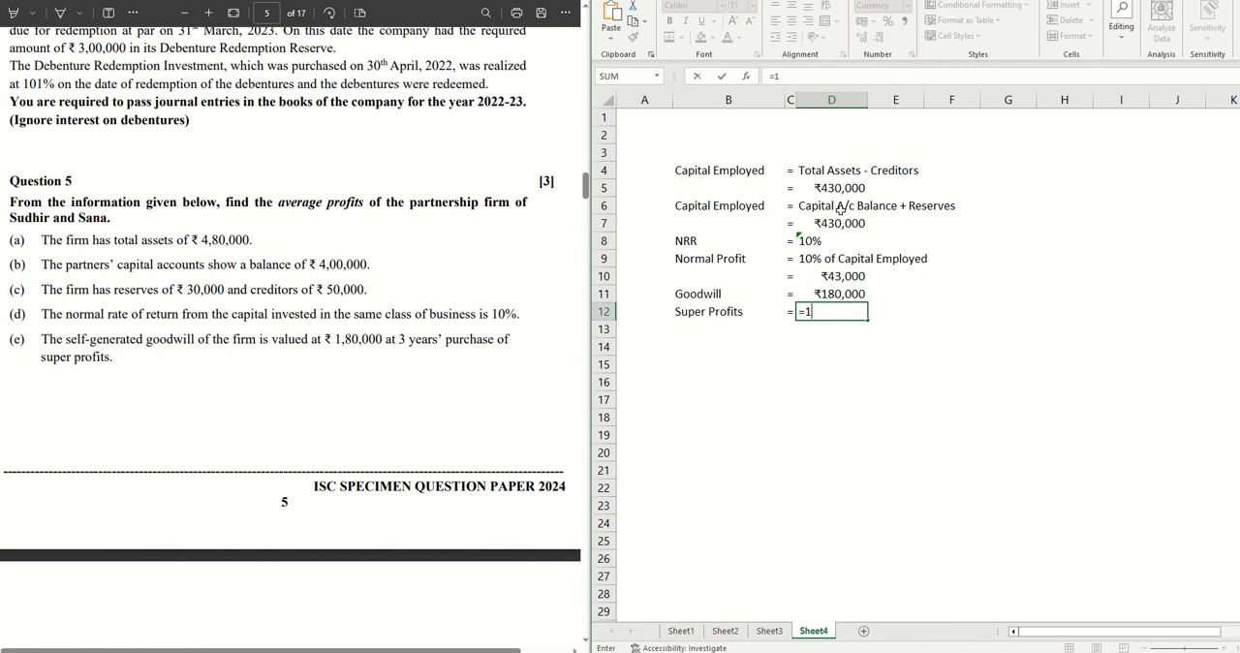
{"action": "type", "text": "80000"}
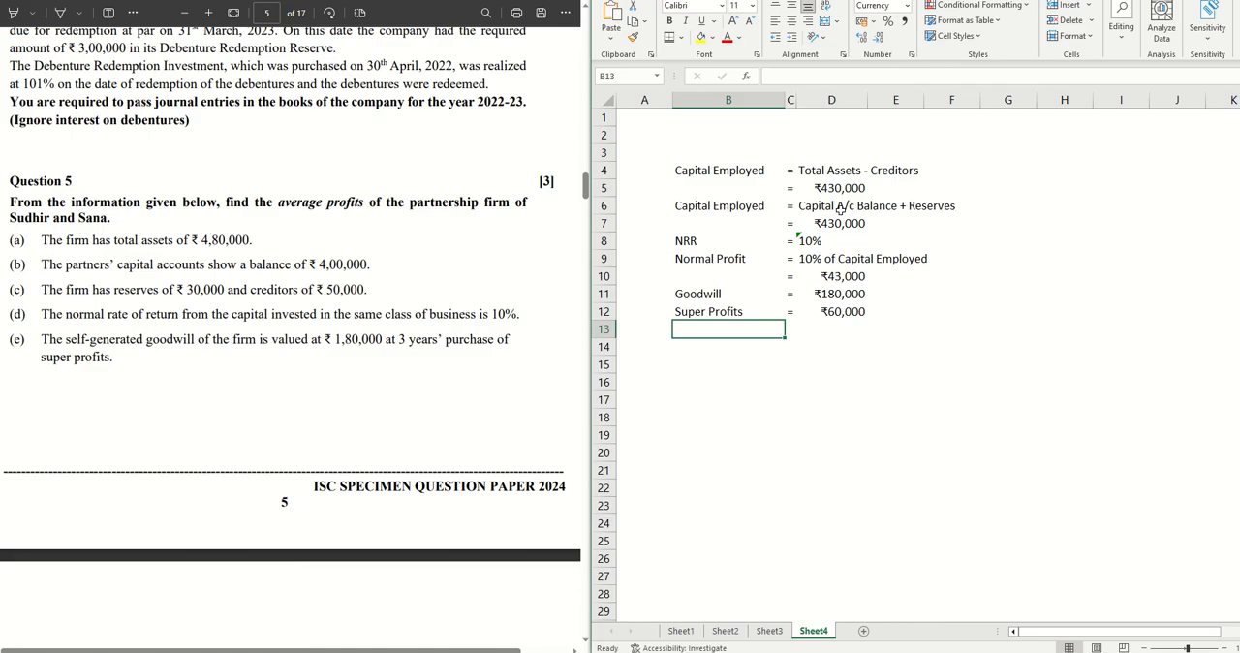
Step: Add a Super Profits row in B13 with 'Average Profit - Normal Profit' in D13
{"action": "type", "text": "Super Profits"}
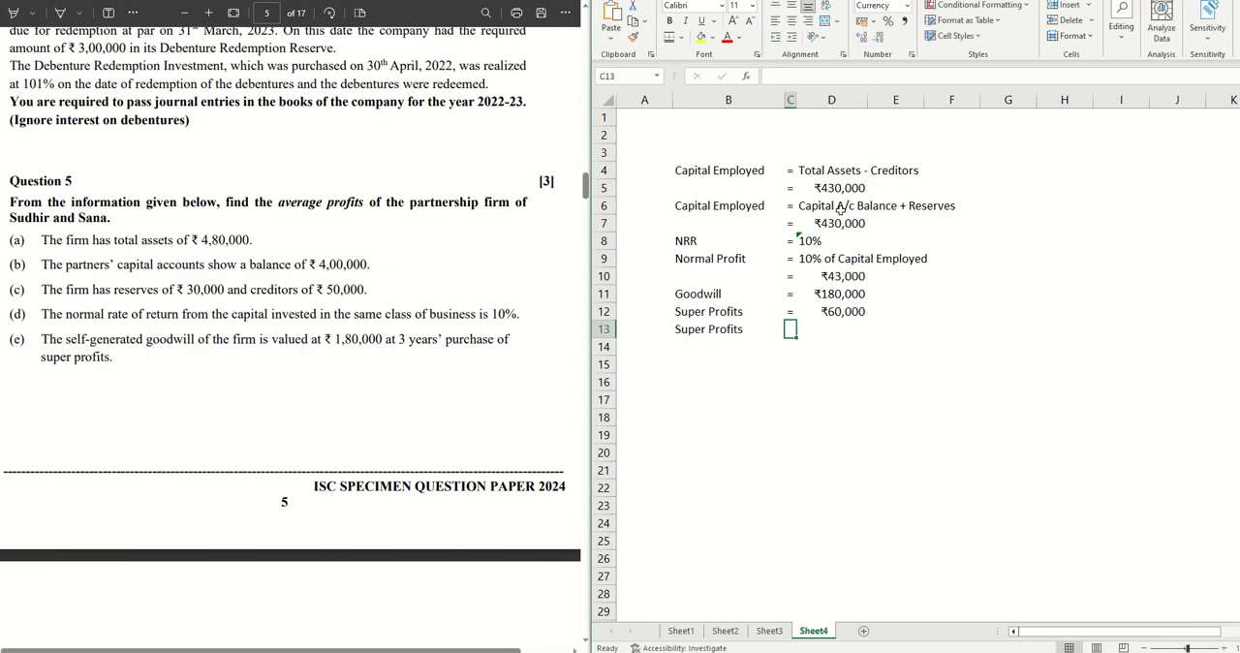
{"action": "left_click", "coordinate": [831, 328]}
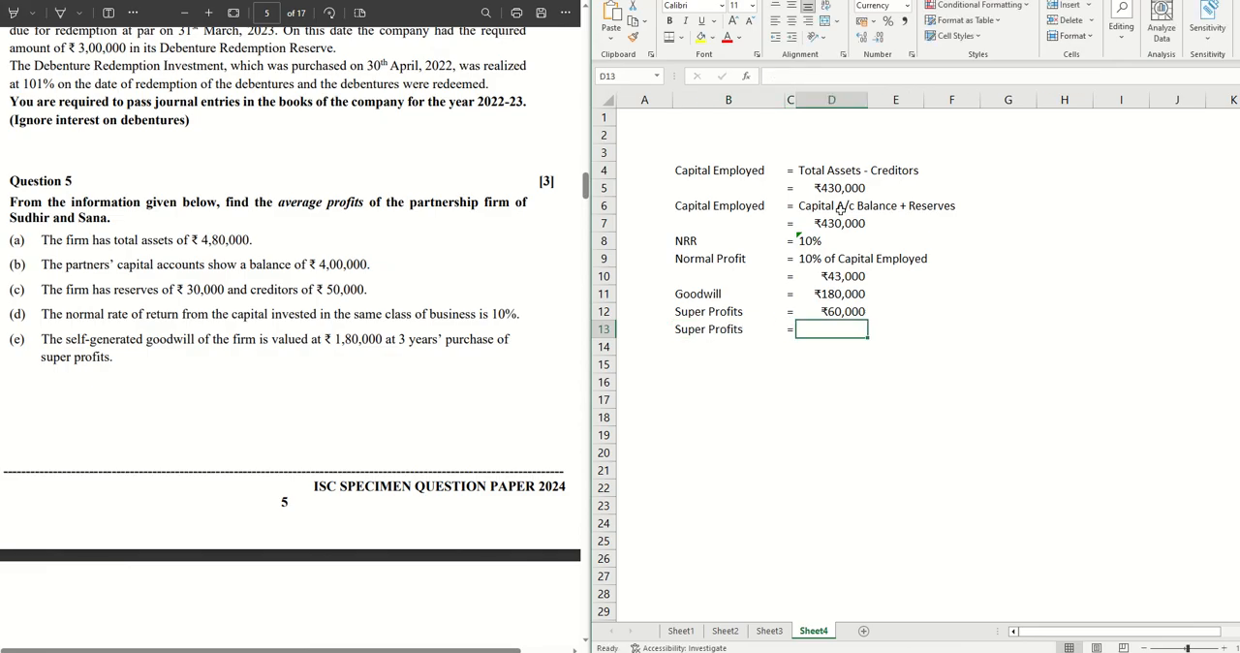
{"action": "type", "text": "Average"}
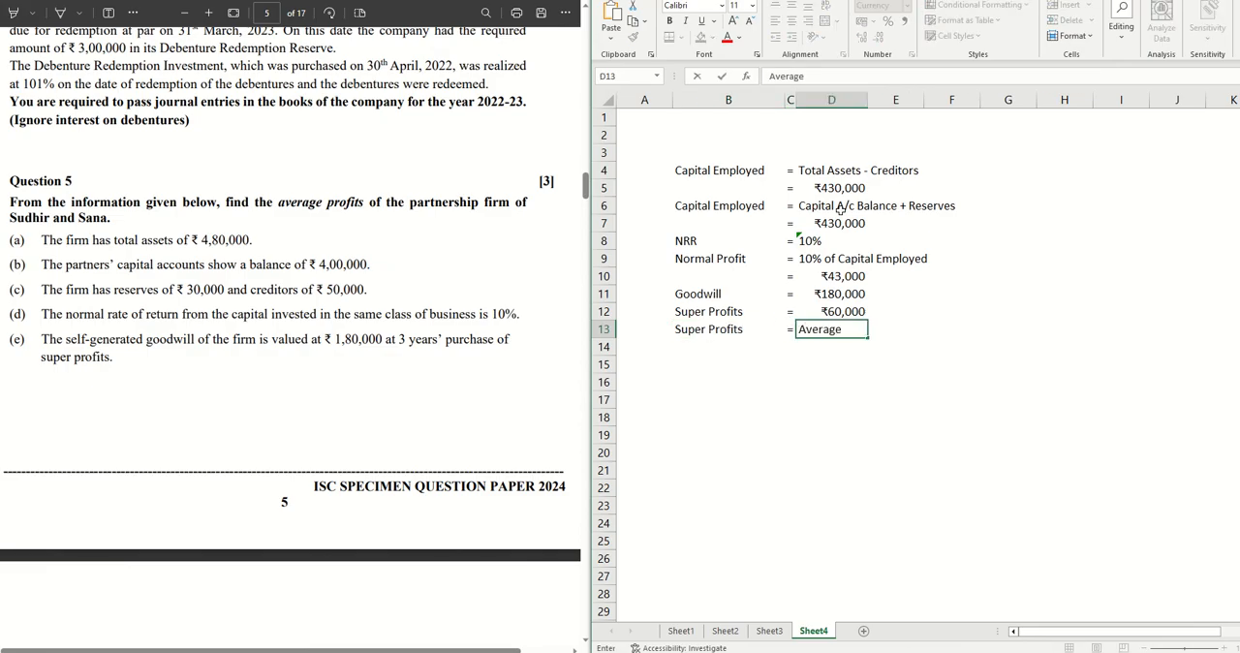
{"action": "type", "text": "Prf"}
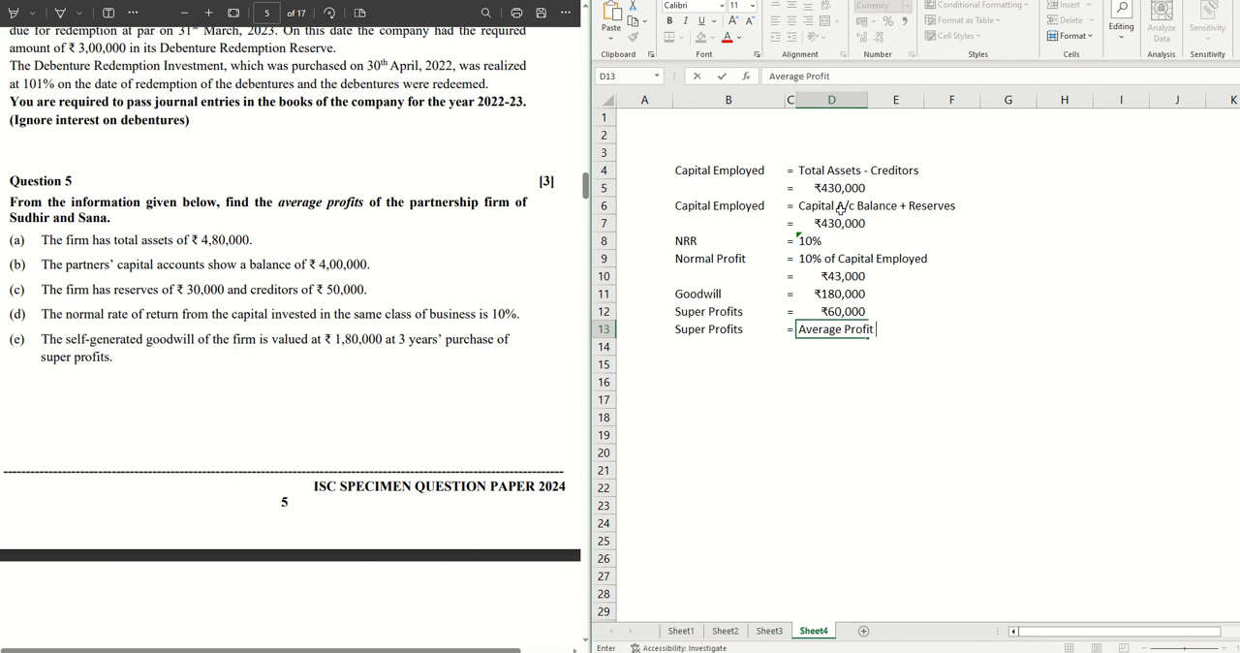
{"action": "type", "text": "- Normal Profit"}
{"action": "left_click", "coordinate": [645, 347]}
{"action": "type", "text": "'"}
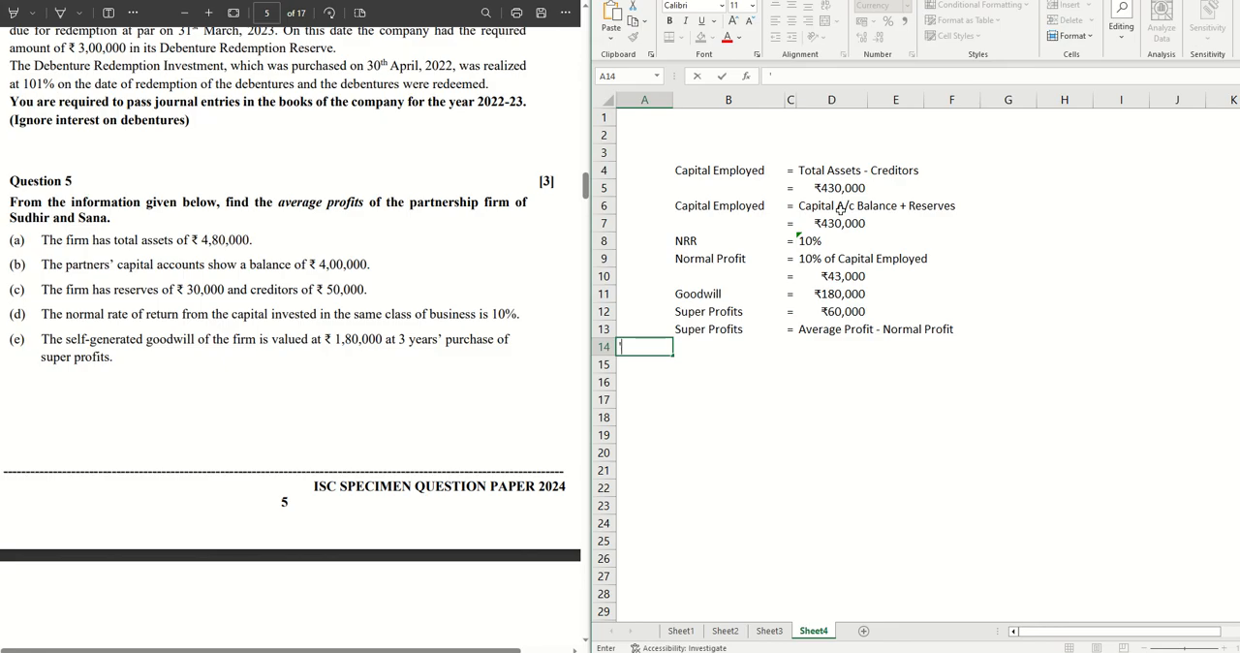
Step: Add an arrowed Average Profit row, 'Super Profit + Normal Profit', and begin its formula in D15
{"action": "type", "text": "=>"}
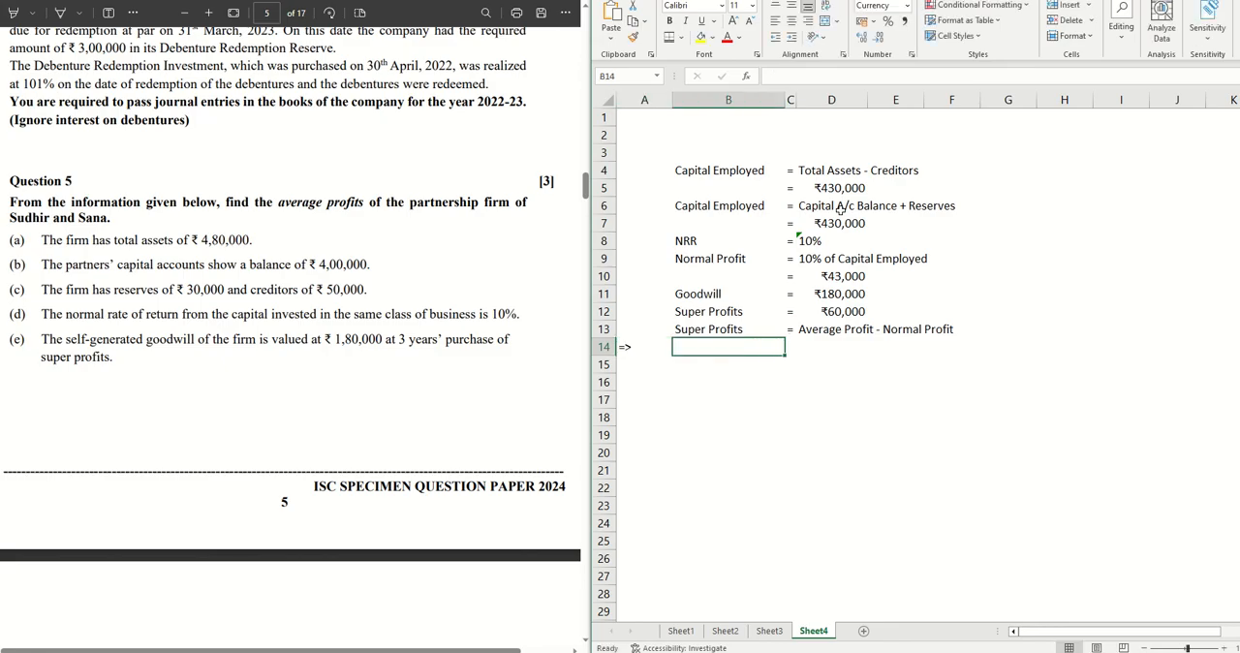
{"action": "type", "text": "Average"}
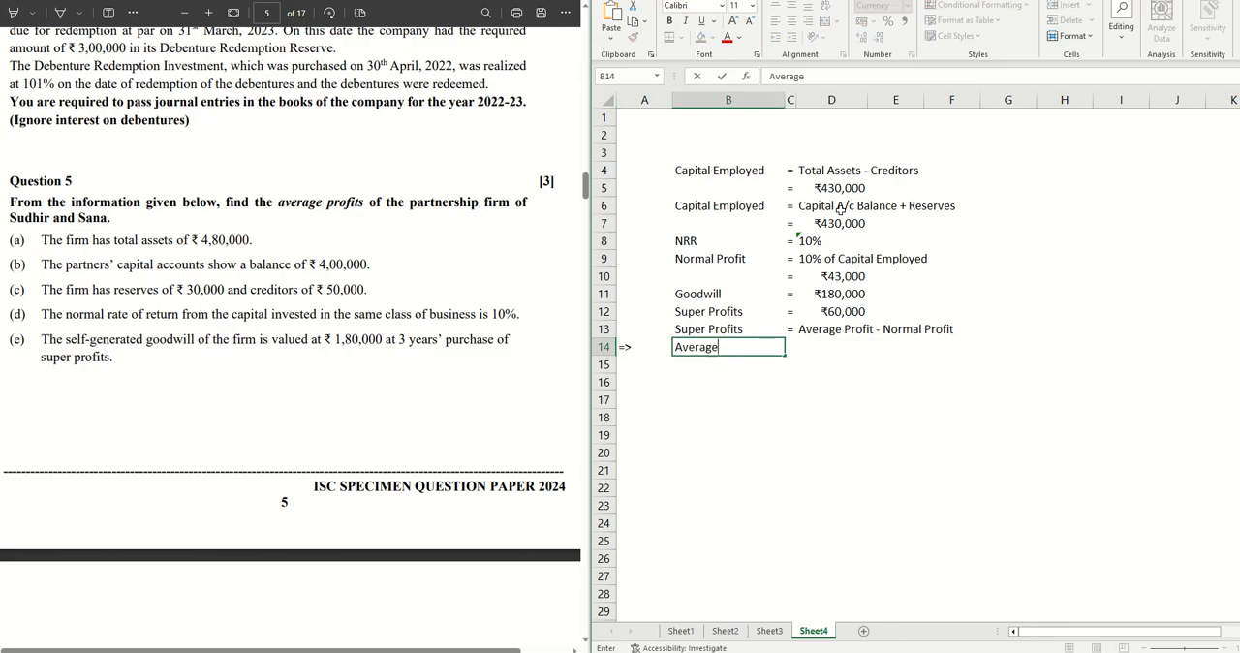
{"action": "type", "text": "Profit"}
{"action": "left_click", "coordinate": [790, 347]}
{"action": "type", "text": "="}
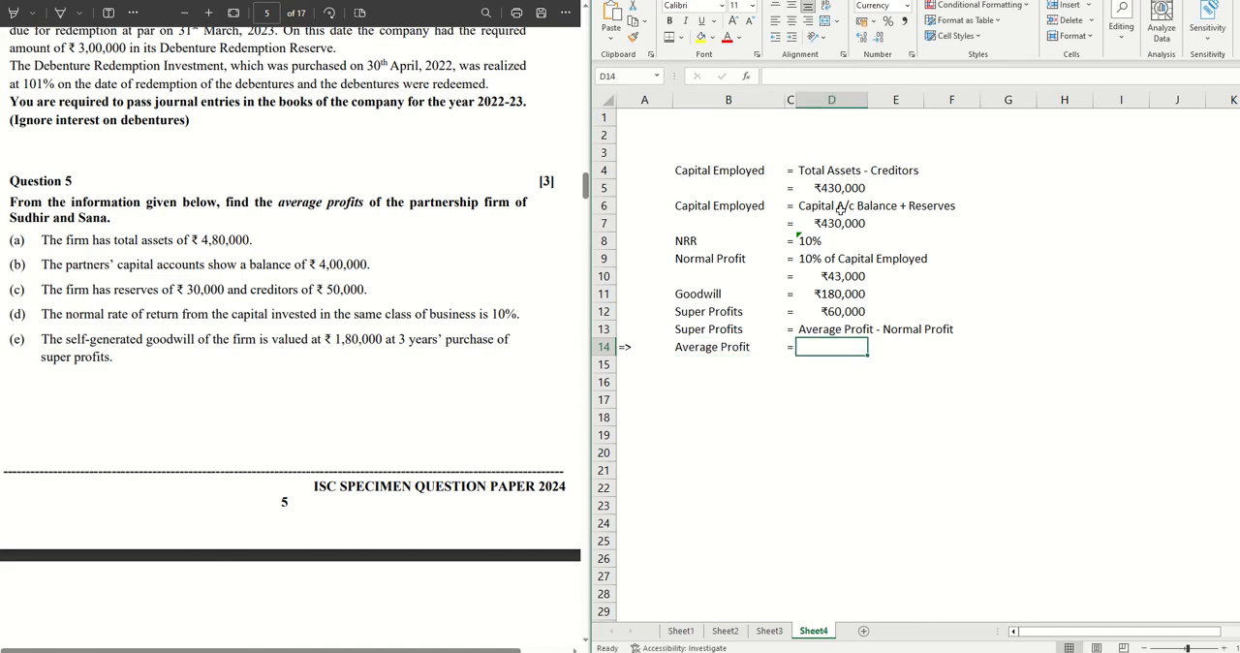
{"action": "type", "text": "Supr"}
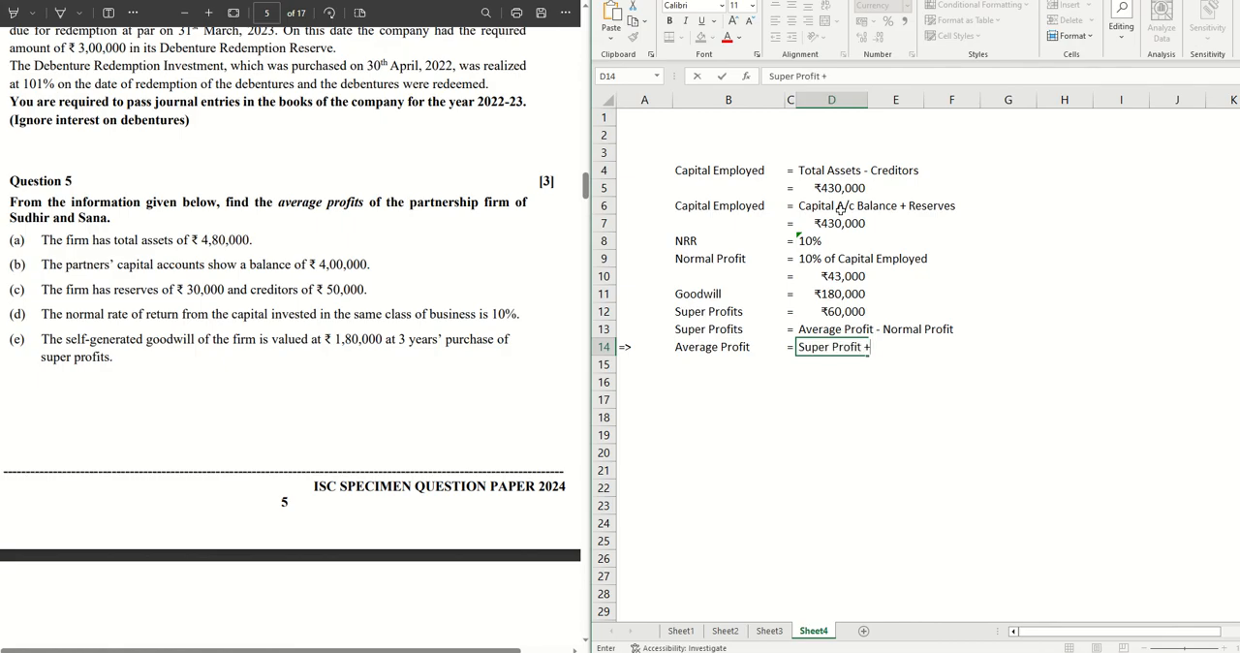
{"action": "type", "text": "Normal Profit"}
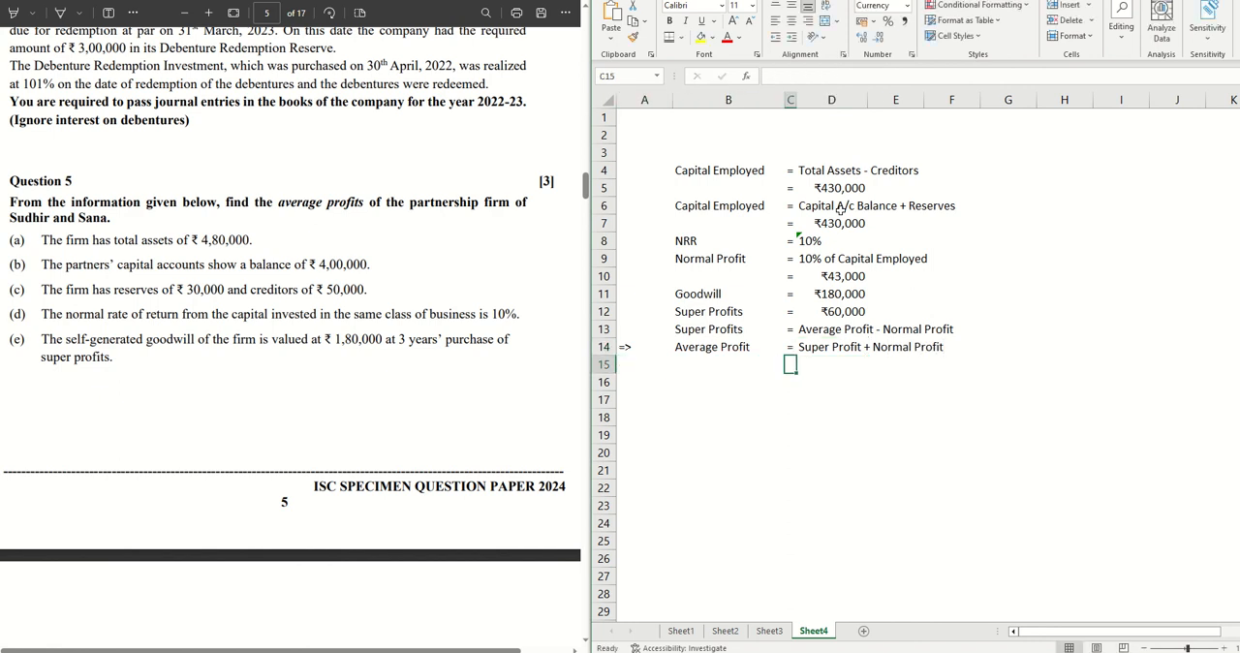
{"action": "type", "text": "="}
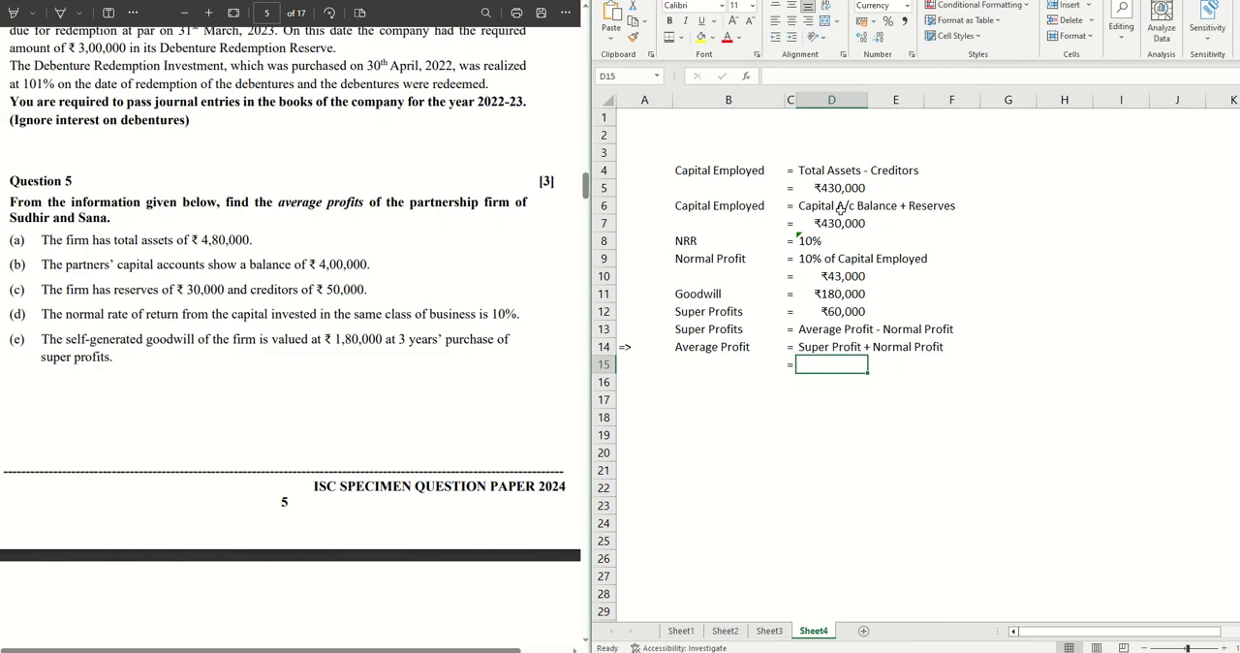
{"action": "type", "text": "="}
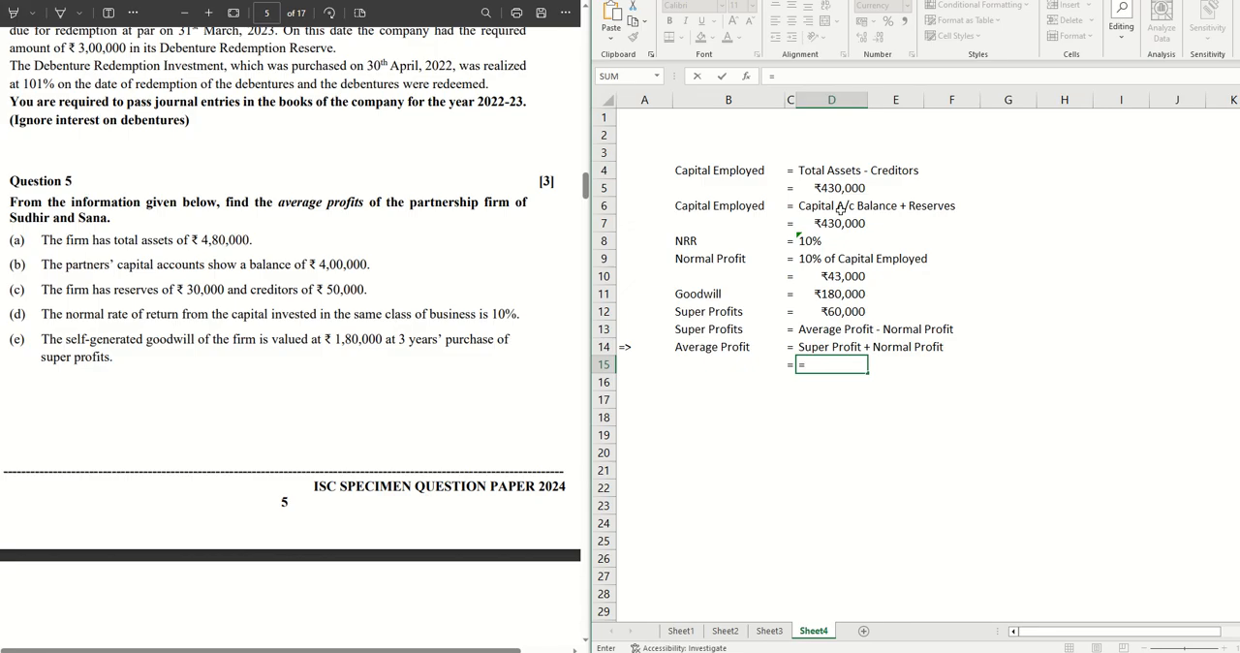
{"action": "type", "text": "600"}
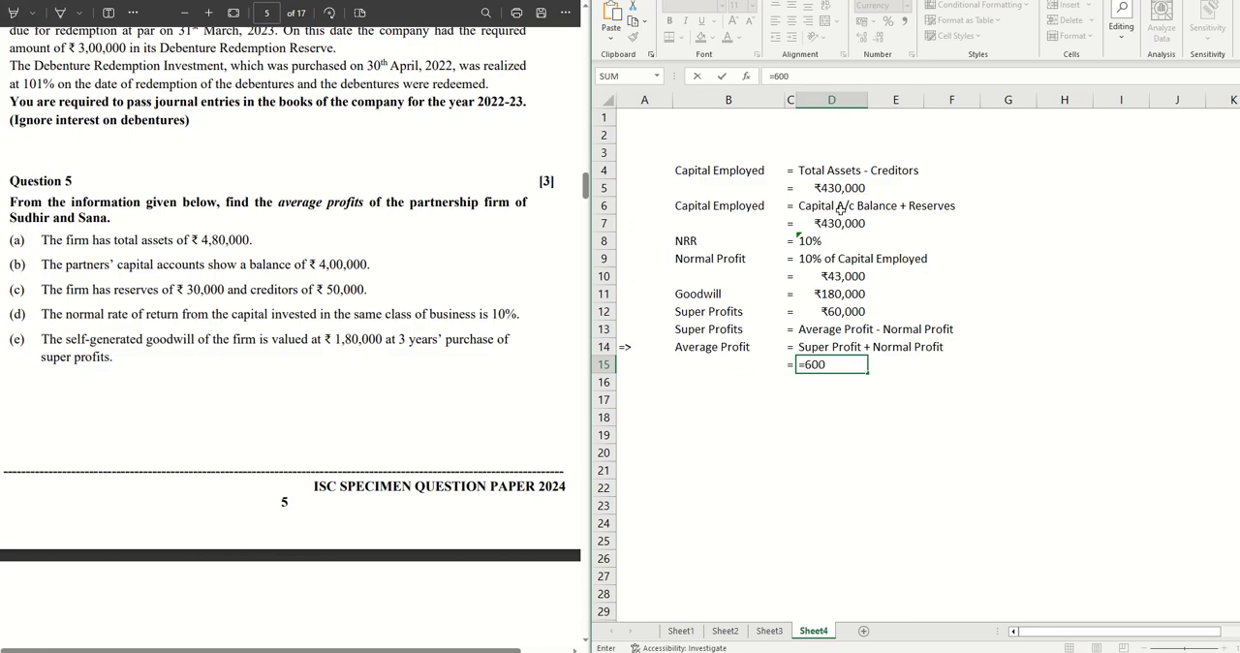